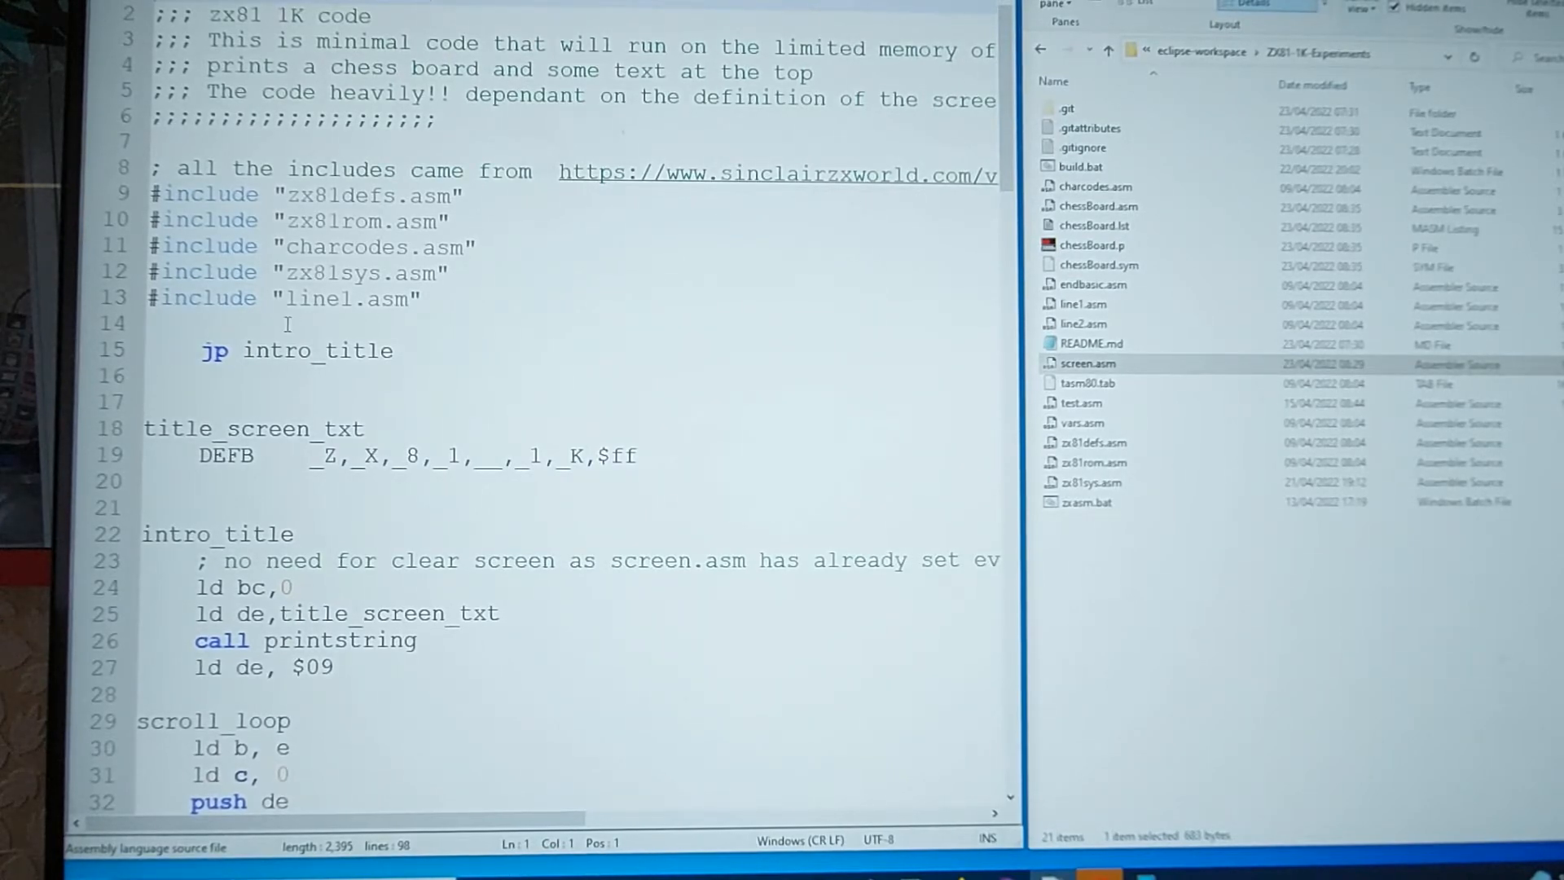
Scroll through the chessBoard.asm source to review the program
{"action": "scroll", "scroll_direction": "down", "scroll_amount": 3}
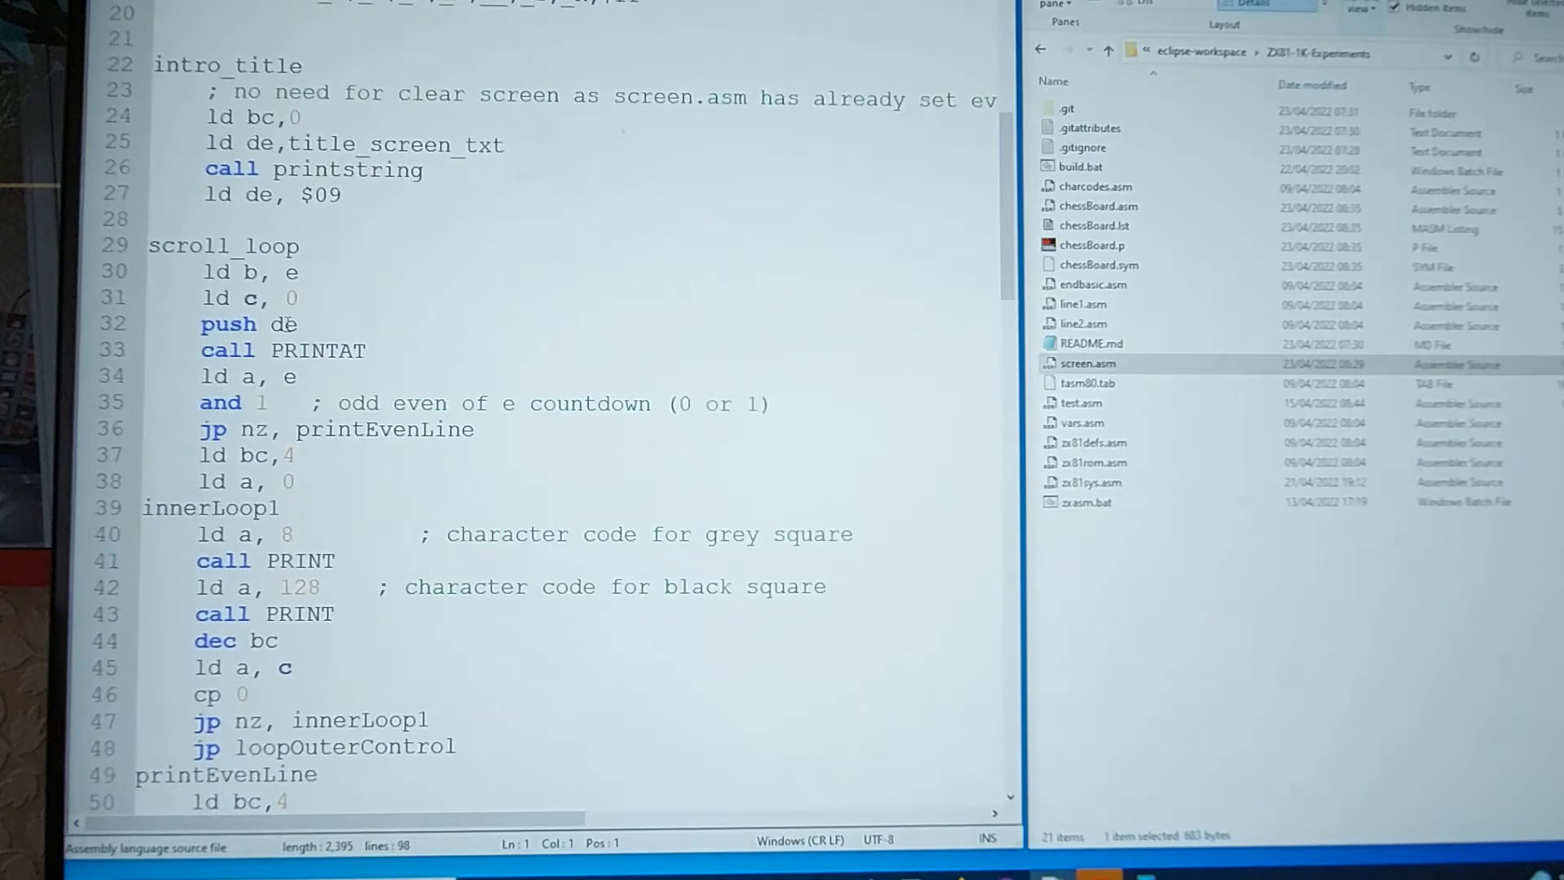
{"action": "scroll", "scroll_direction": "up", "scroll_amount": 3}
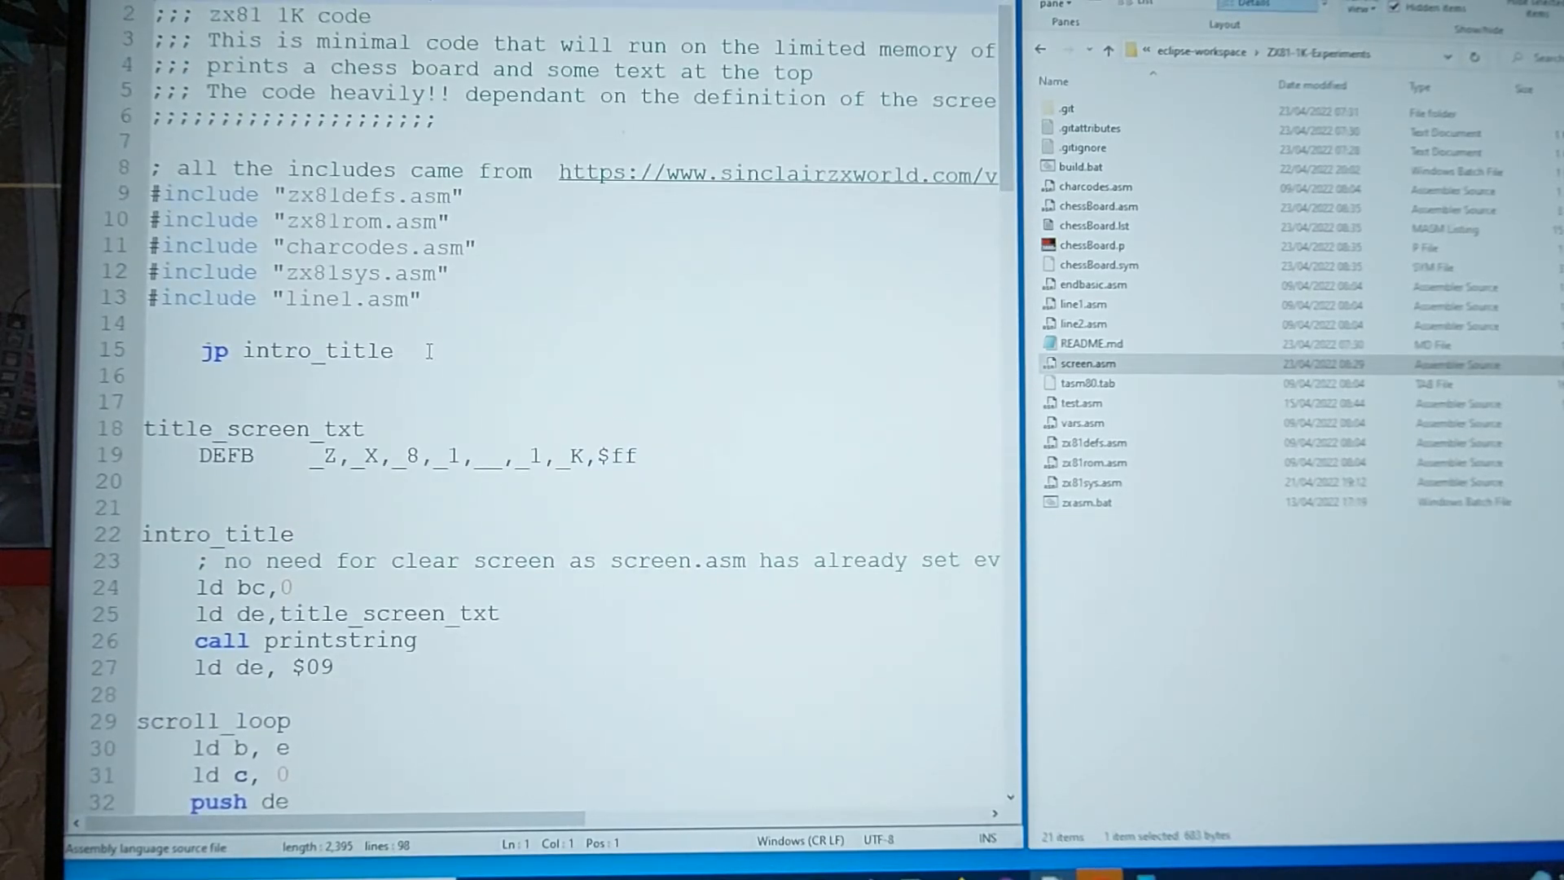
{"action": "scroll", "scroll_direction": "down", "scroll_amount": 3}
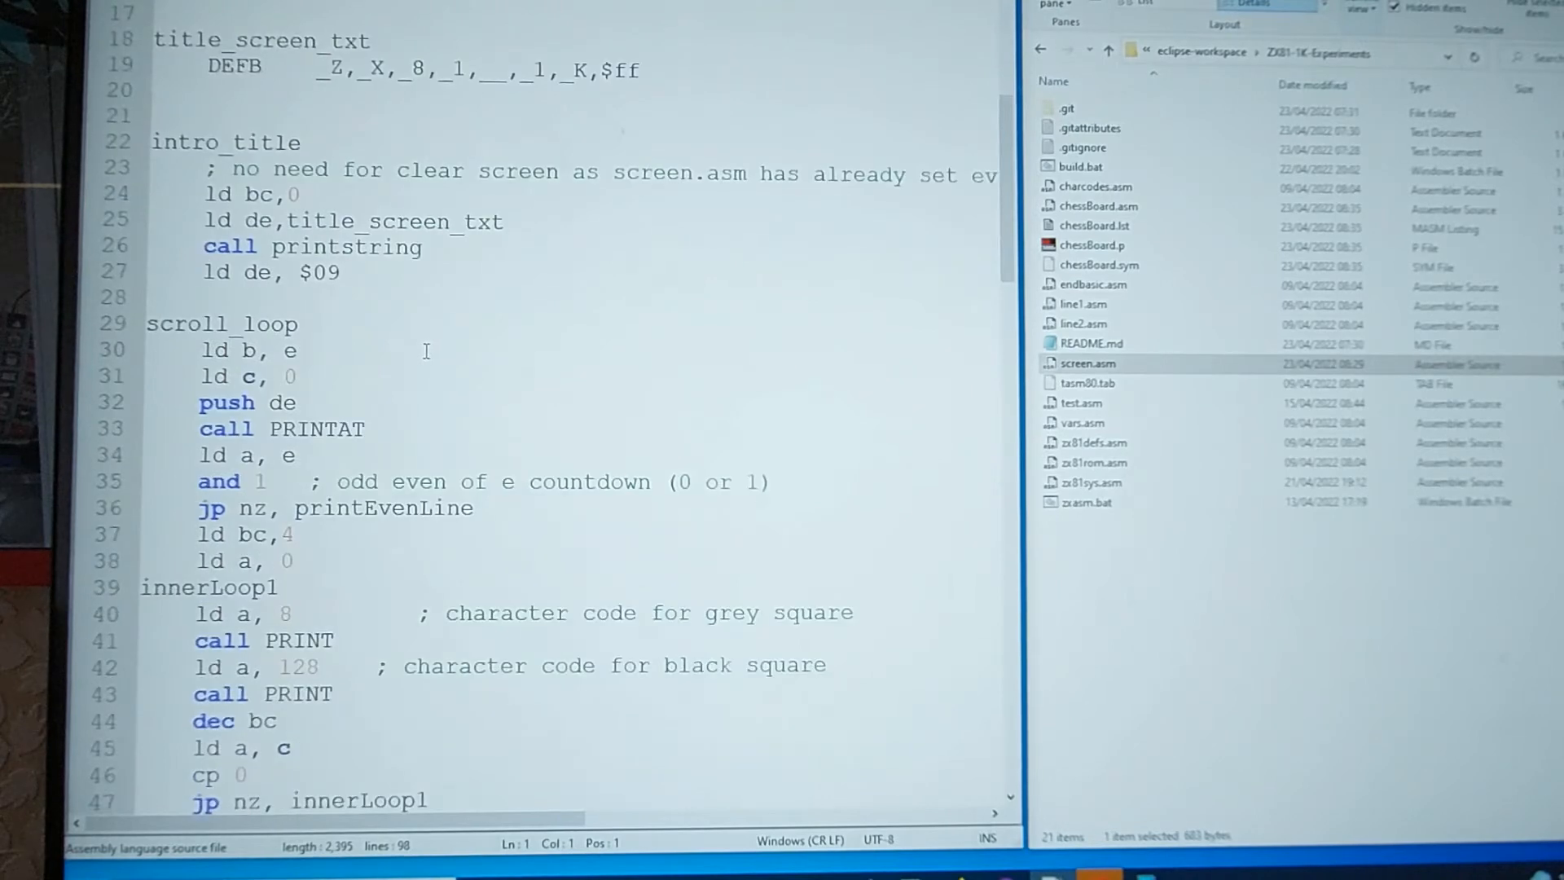
{"action": "scroll", "scroll_direction": "down", "scroll_amount": 3}
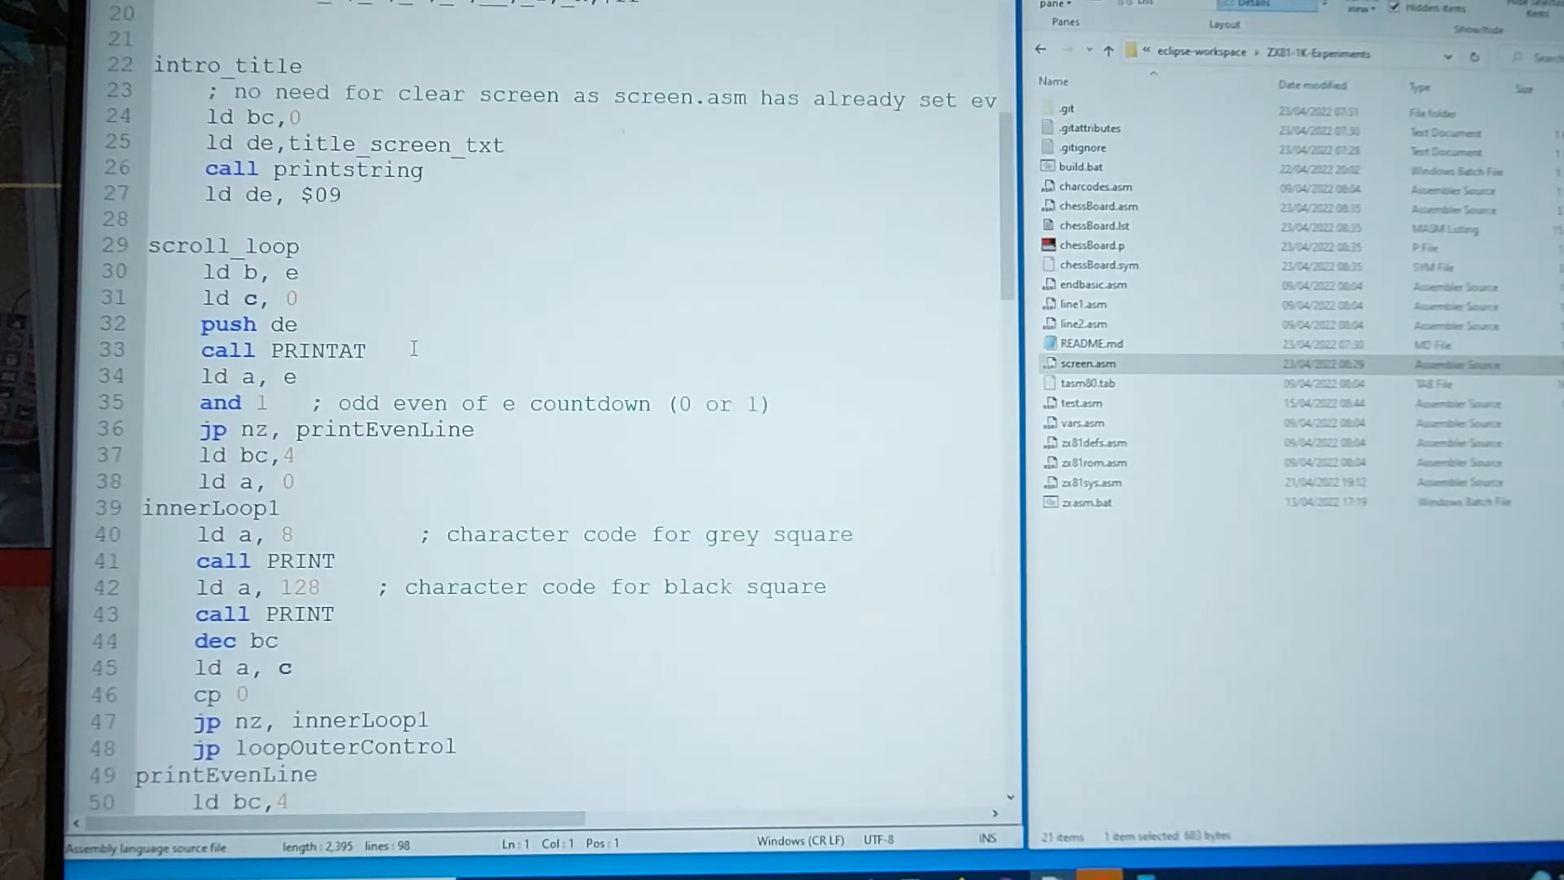
{"action": "scroll", "scroll_direction": "up", "scroll_amount": 3}
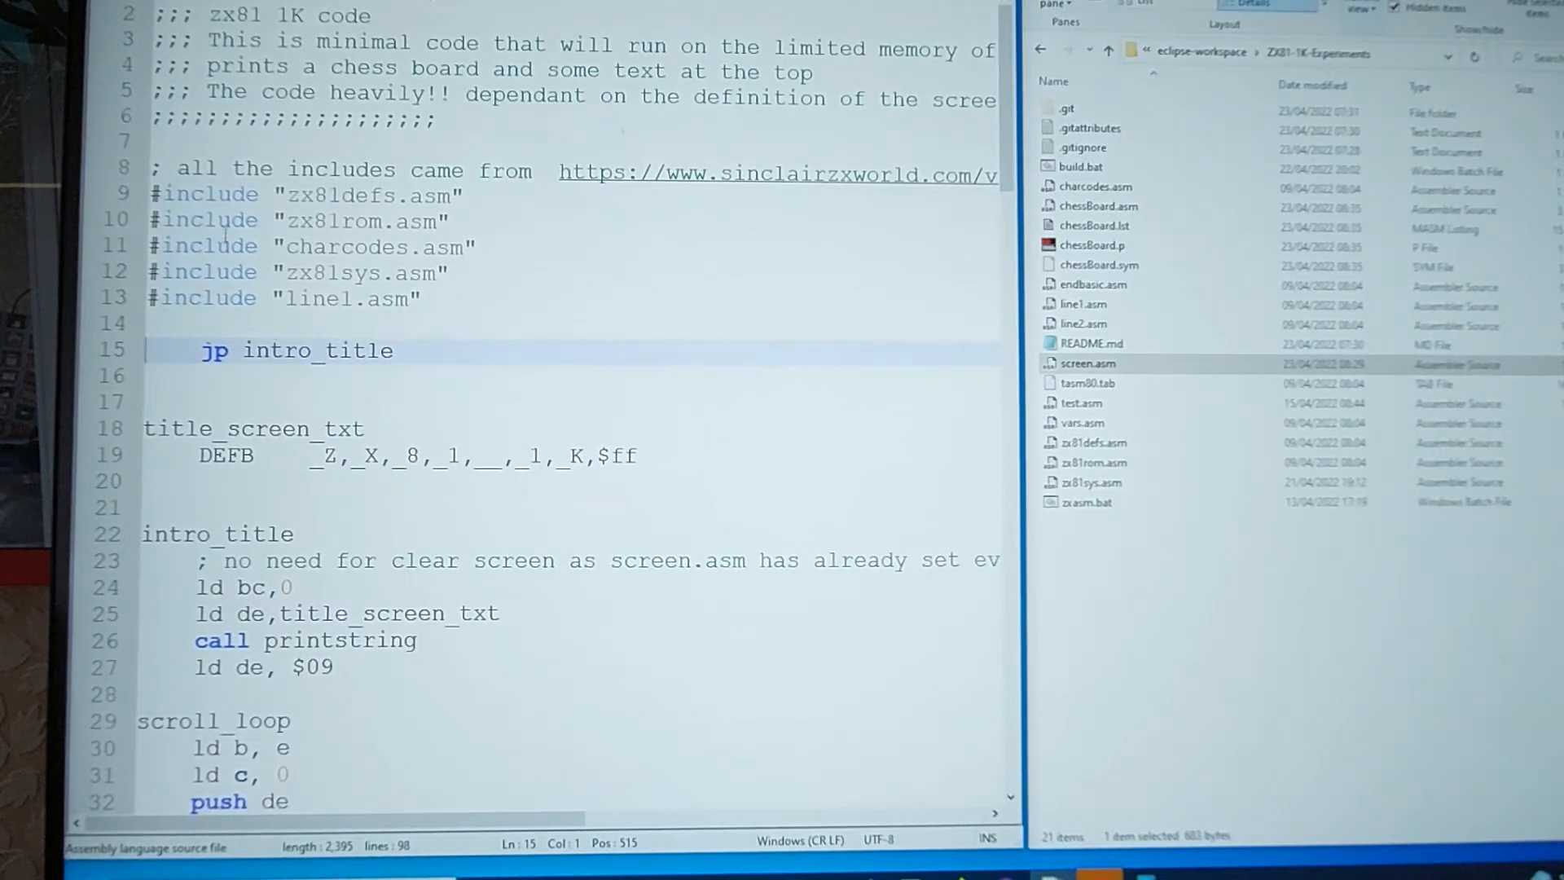
{"action": "scroll", "scroll_direction": "down", "scroll_amount": 3}
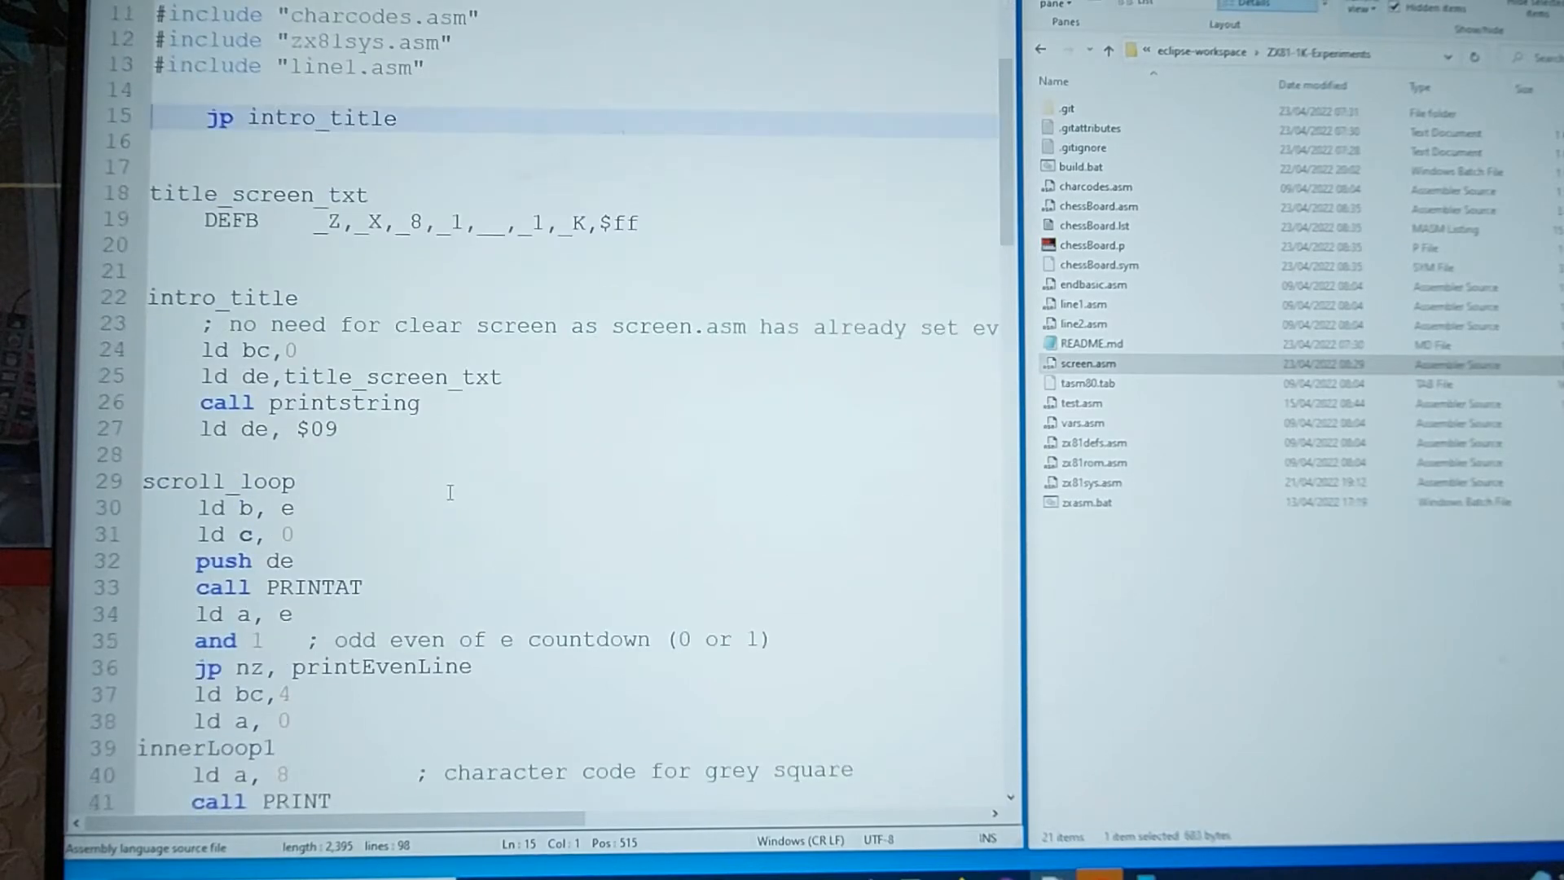
{"action": "scroll", "scroll_direction": "up", "scroll_amount": 3}
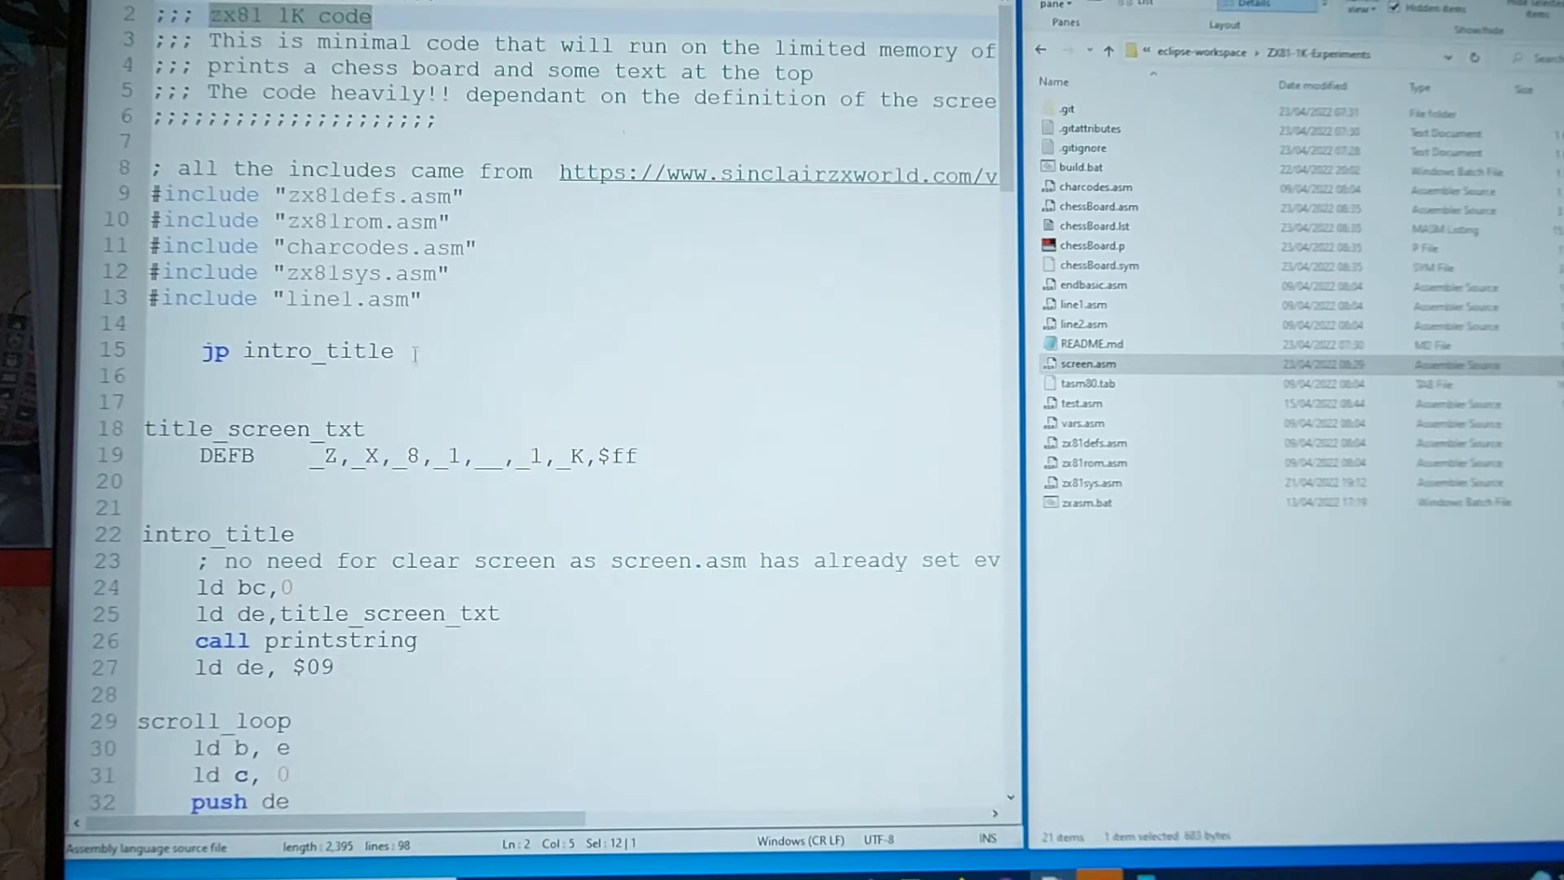
{"action": "left_click", "coordinate": [394, 350]}
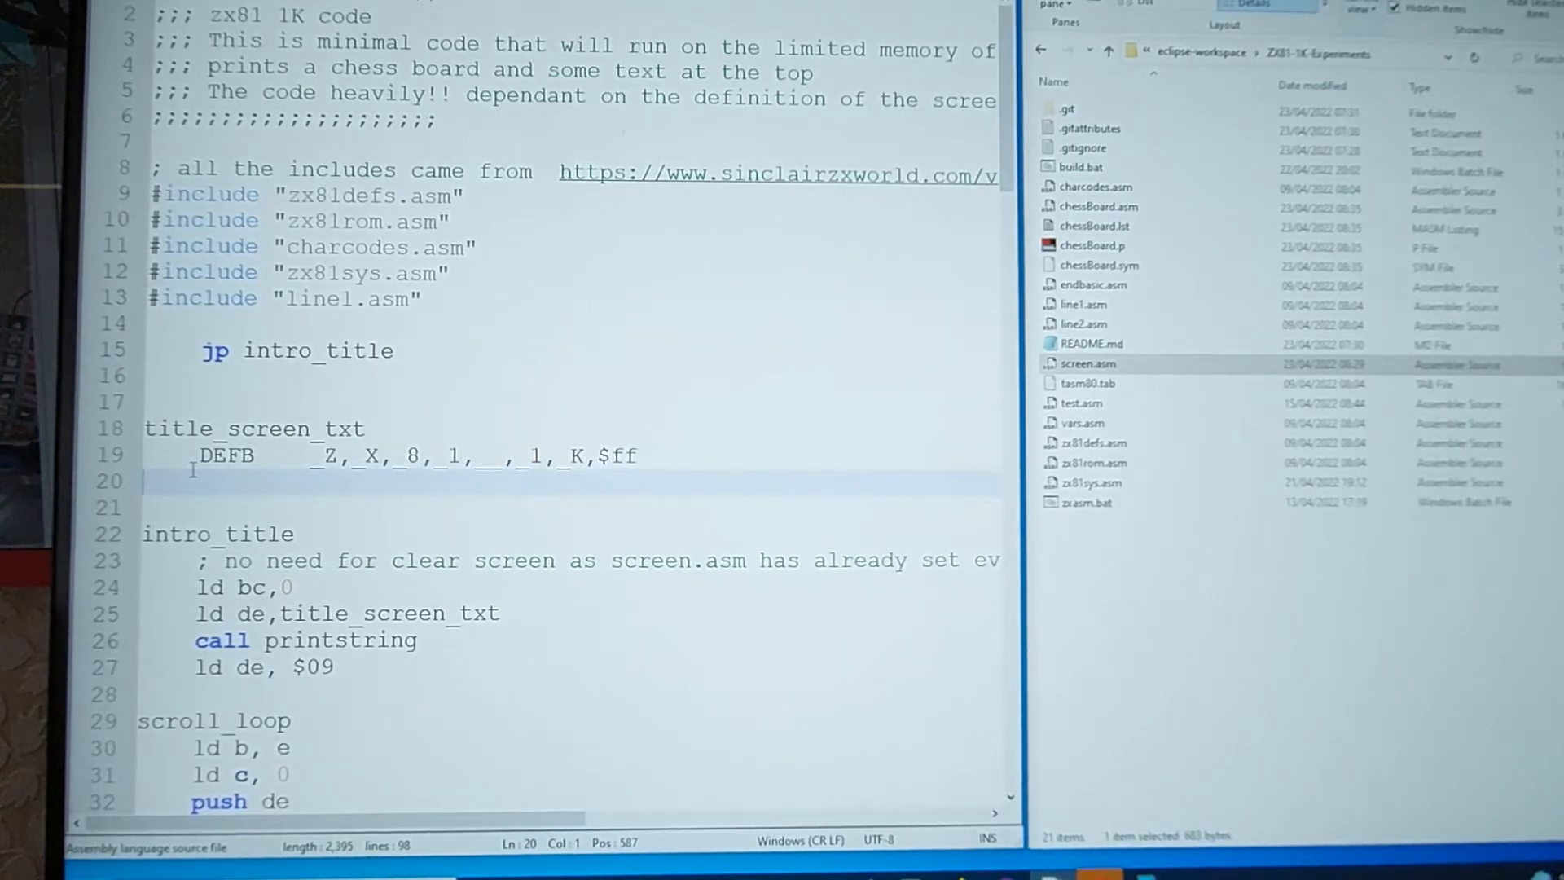
{"action": "scroll", "scroll_direction": "down", "scroll_amount": 3}
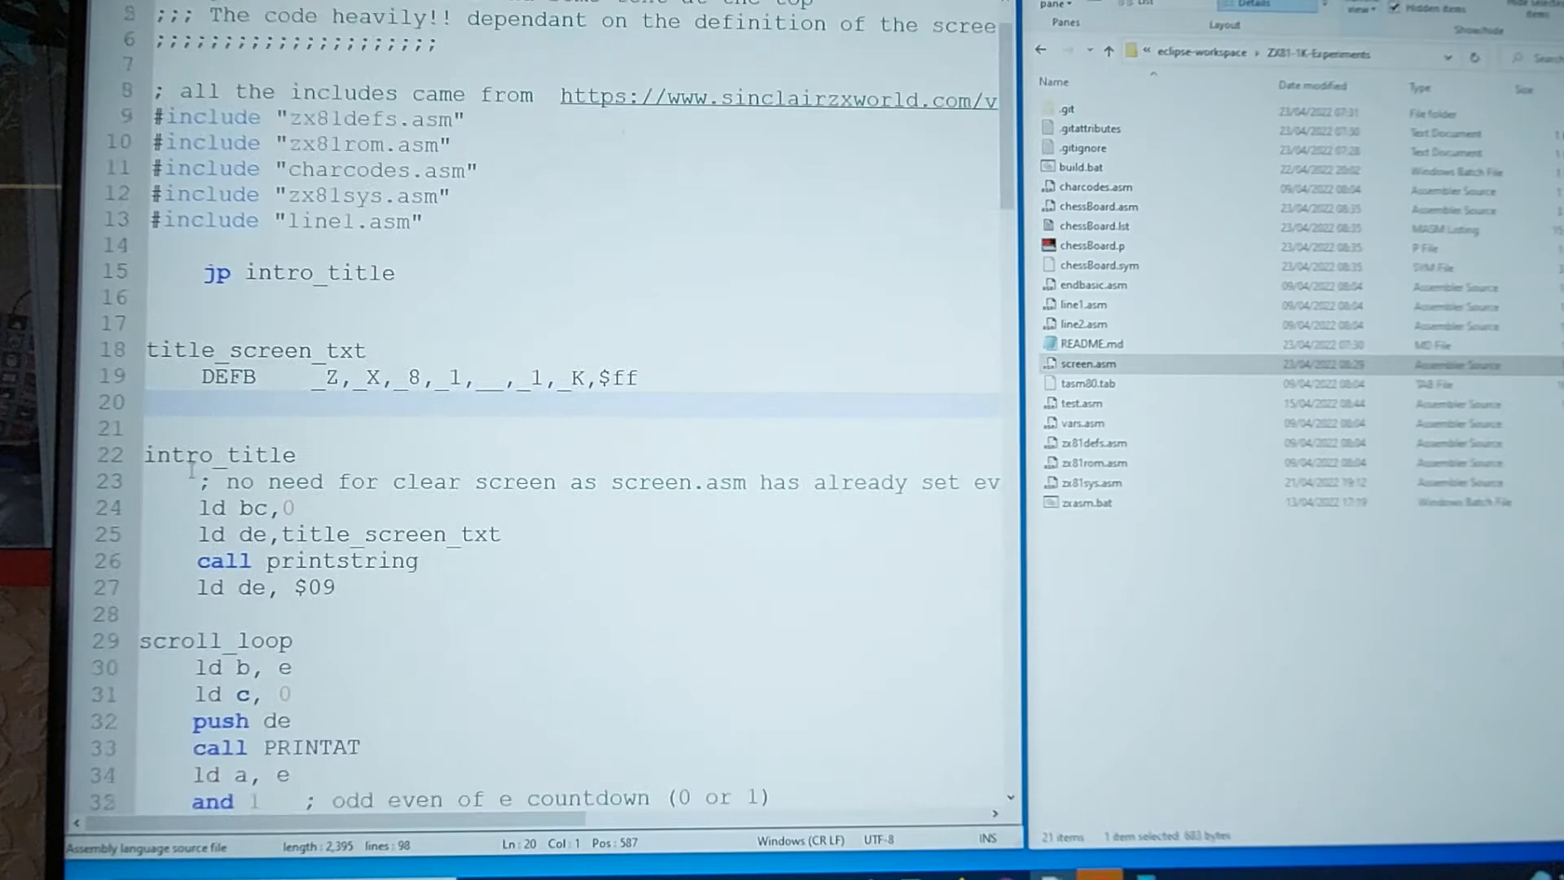
{"action": "scroll", "scroll_direction": "down", "scroll_amount": 3}
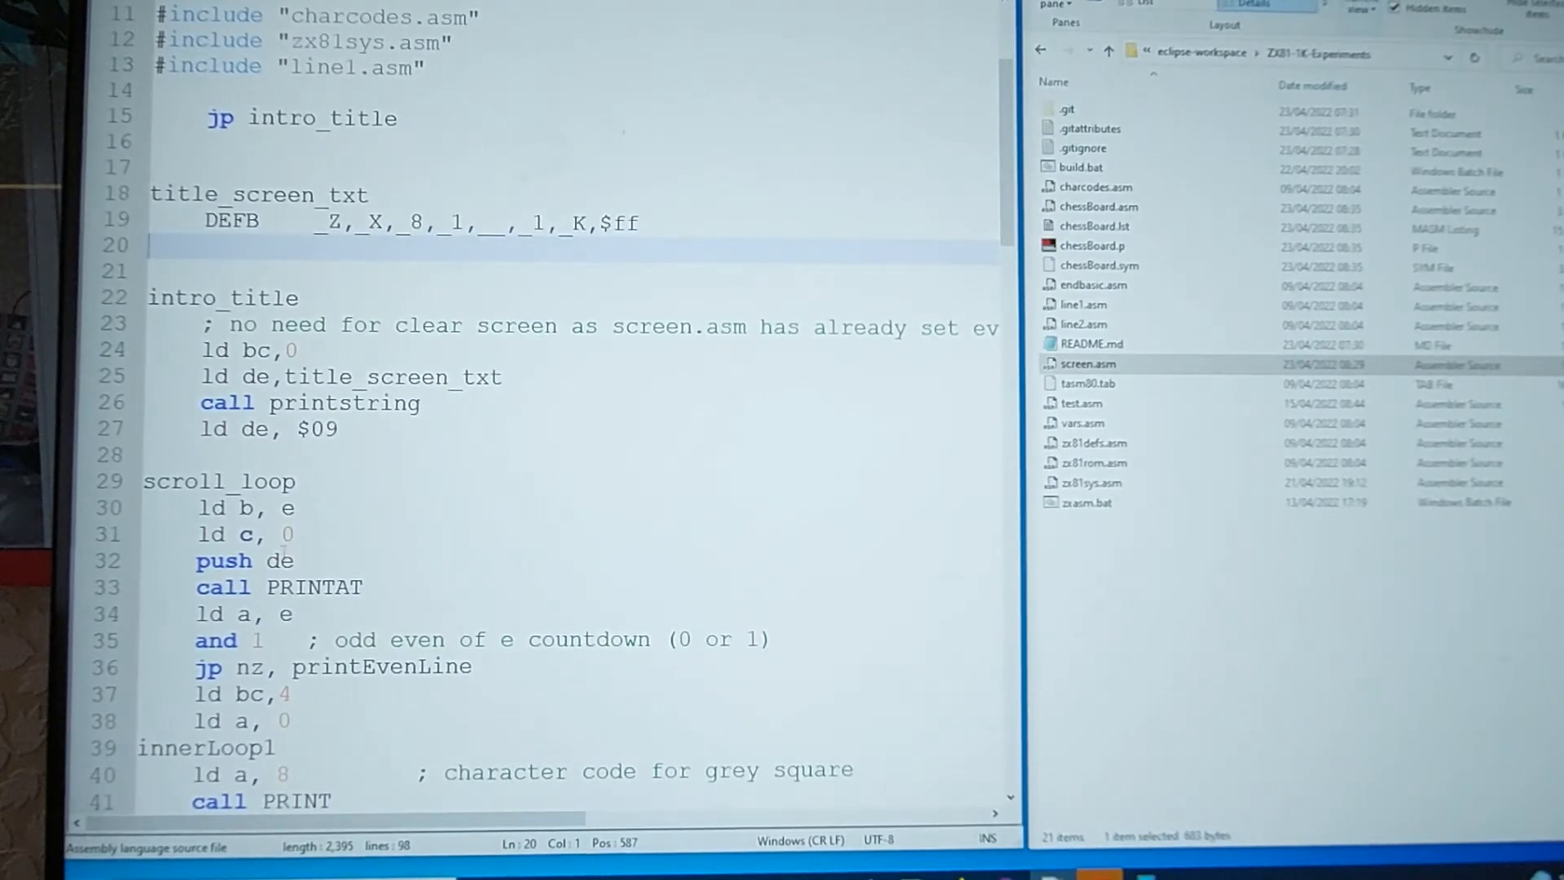
{"action": "scroll", "scroll_direction": "up", "scroll_amount": 3}
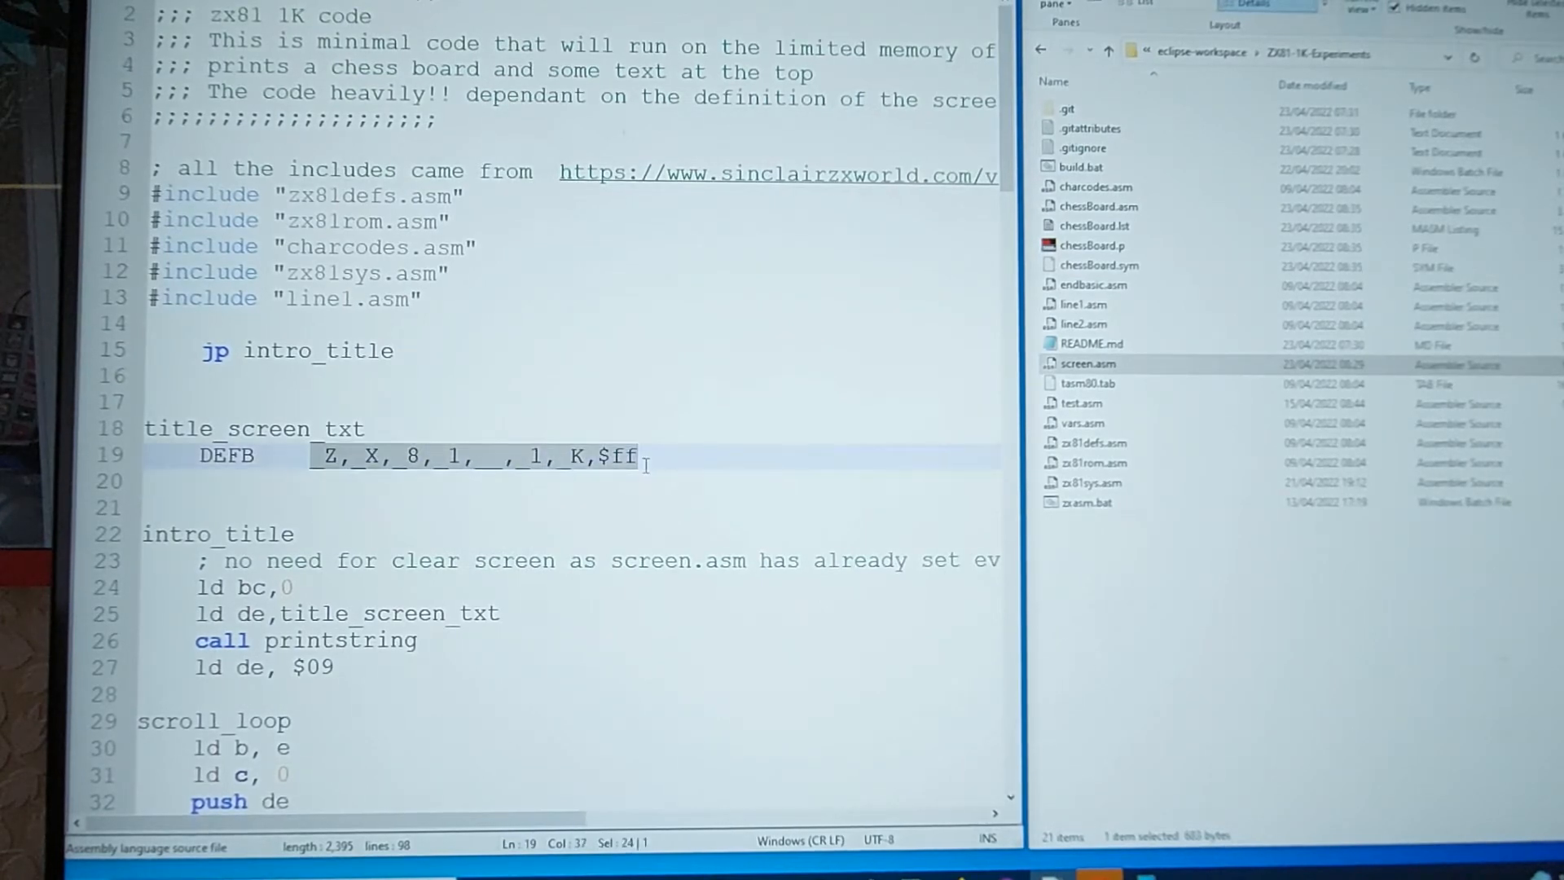
{"action": "left_click", "coordinate": [280, 456]}
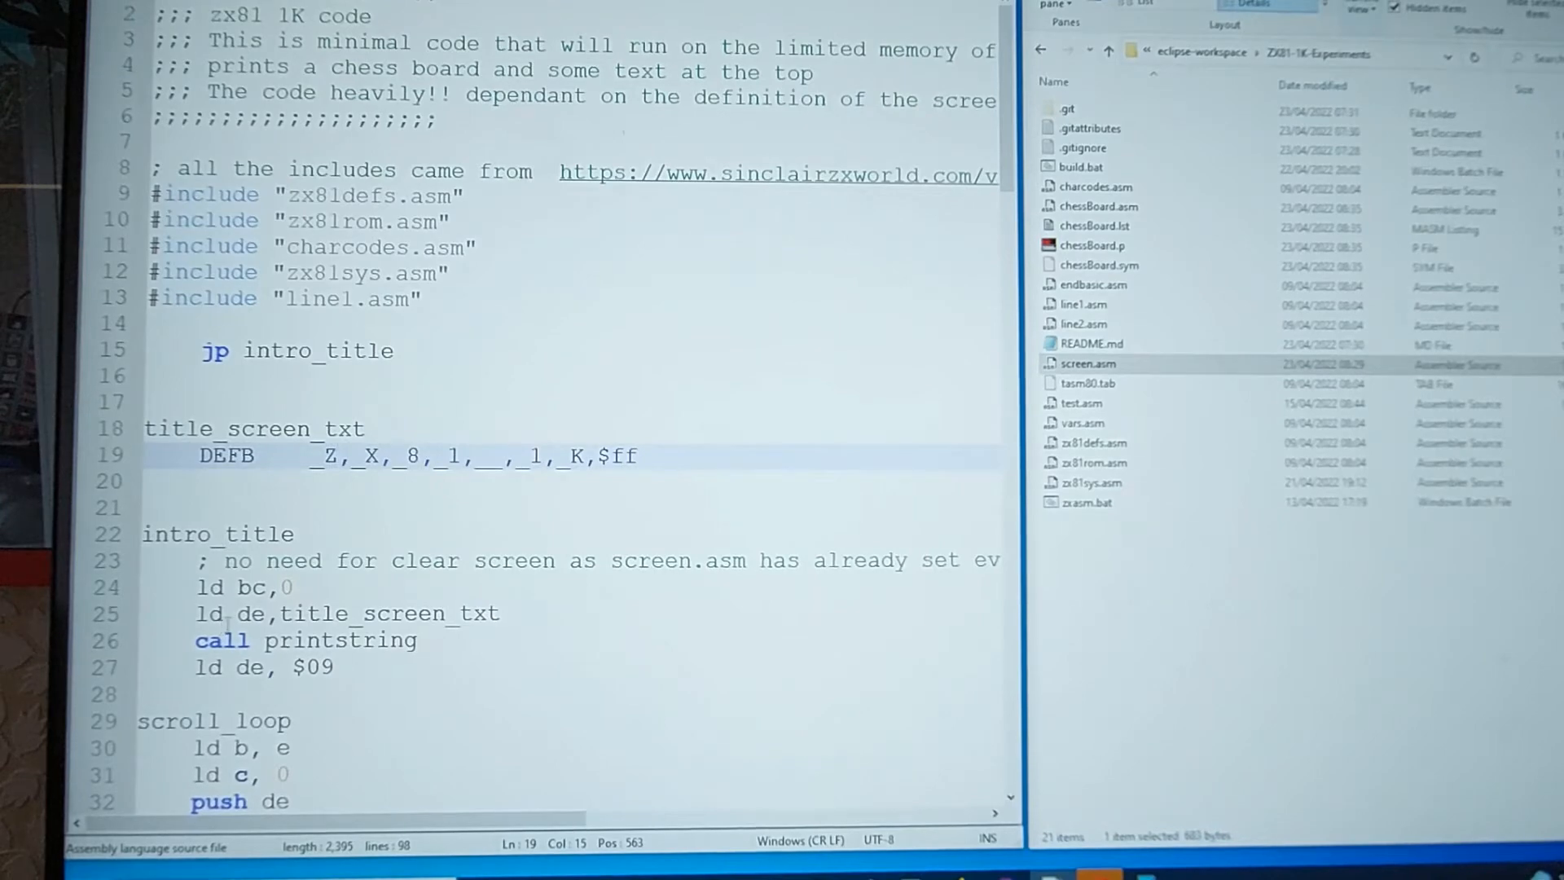
Point out and highlight the PRINTAT routine name where the source calls it
{"action": "scroll", "scroll_direction": "down", "scroll_amount": 3}
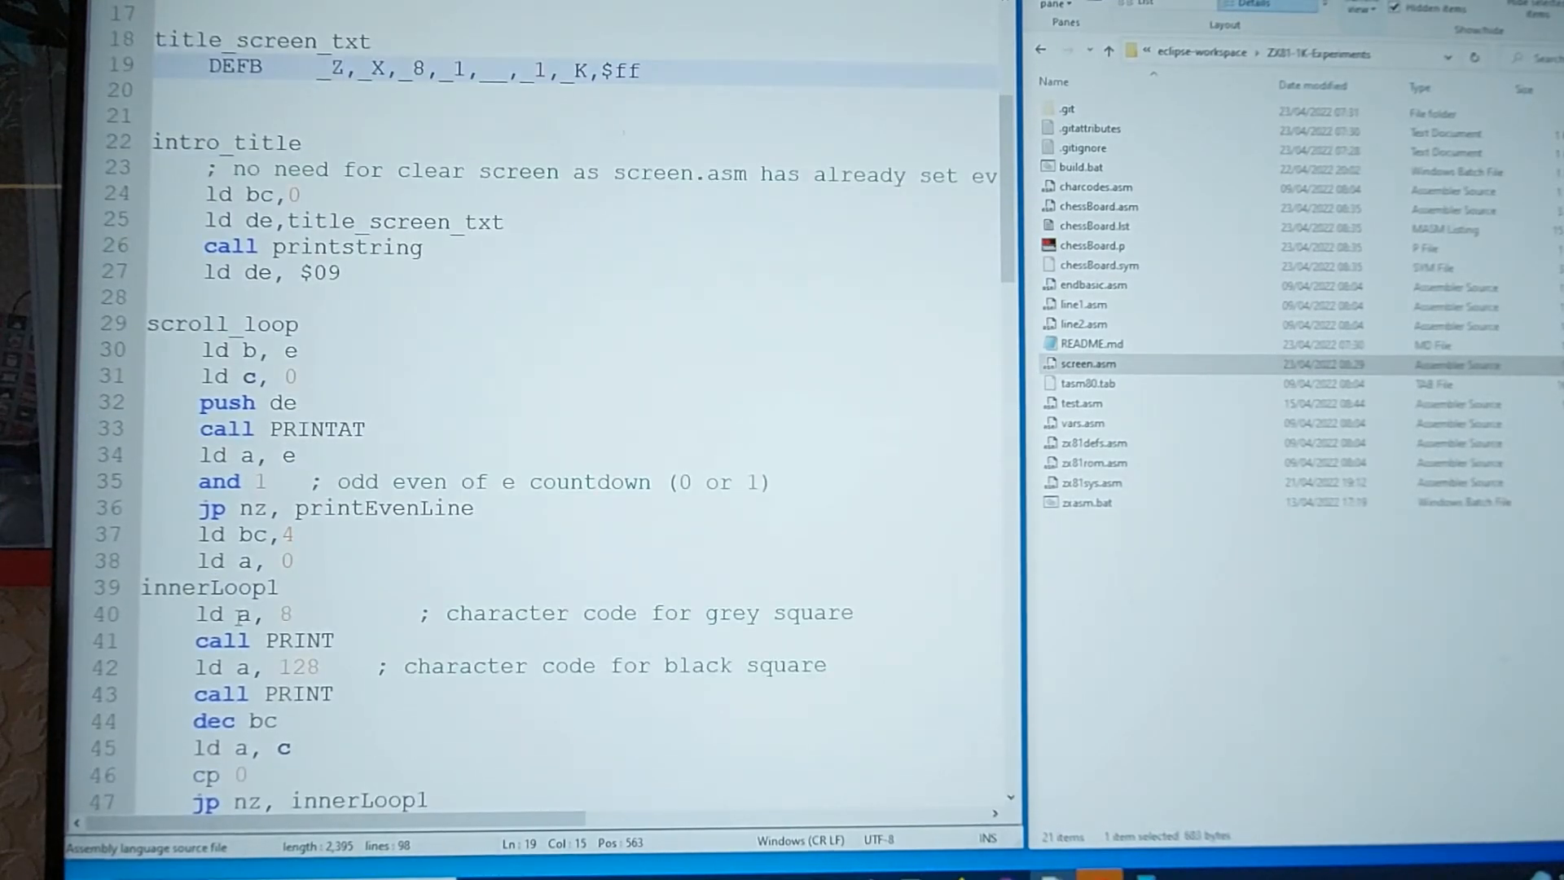
{"action": "scroll", "scroll_direction": "down", "scroll_amount": 3}
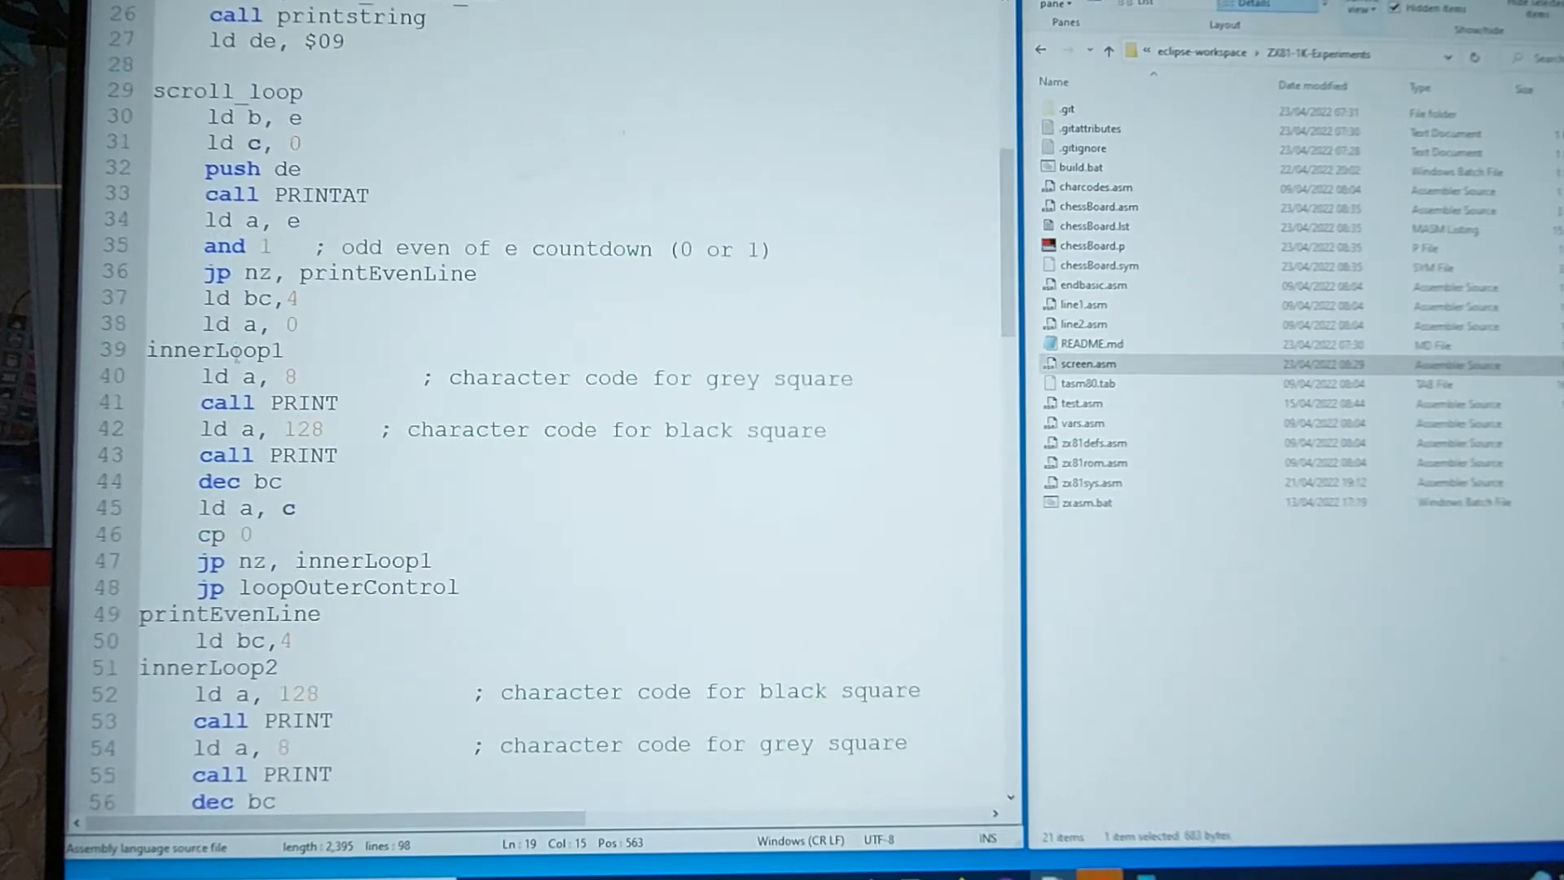
{"action": "scroll", "scroll_direction": "down", "scroll_amount": 3}
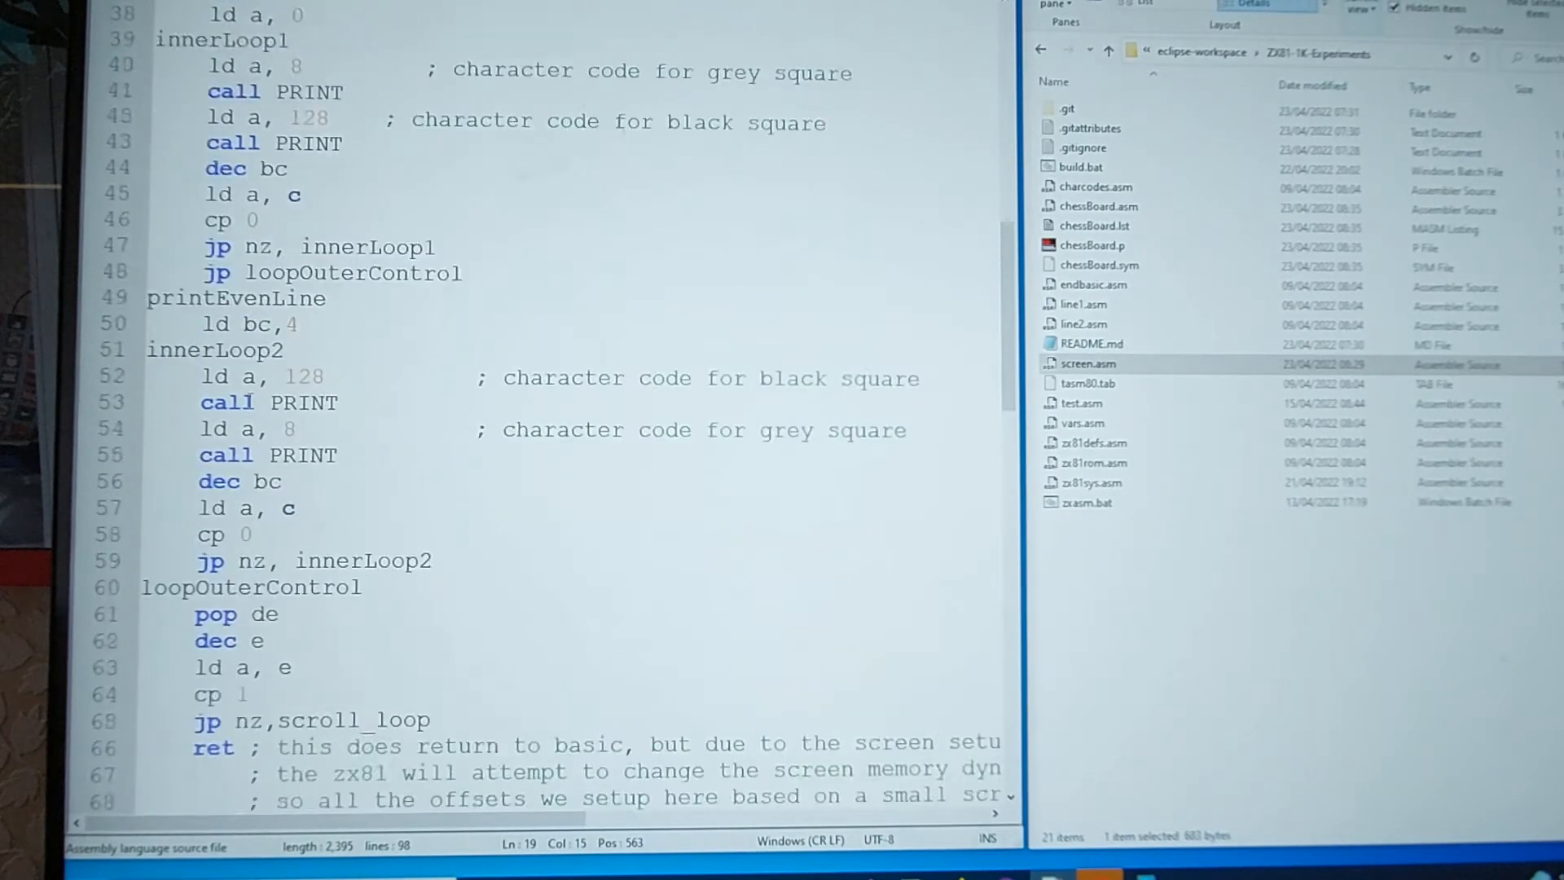
{"action": "scroll", "scroll_direction": "up", "scroll_amount": 3}
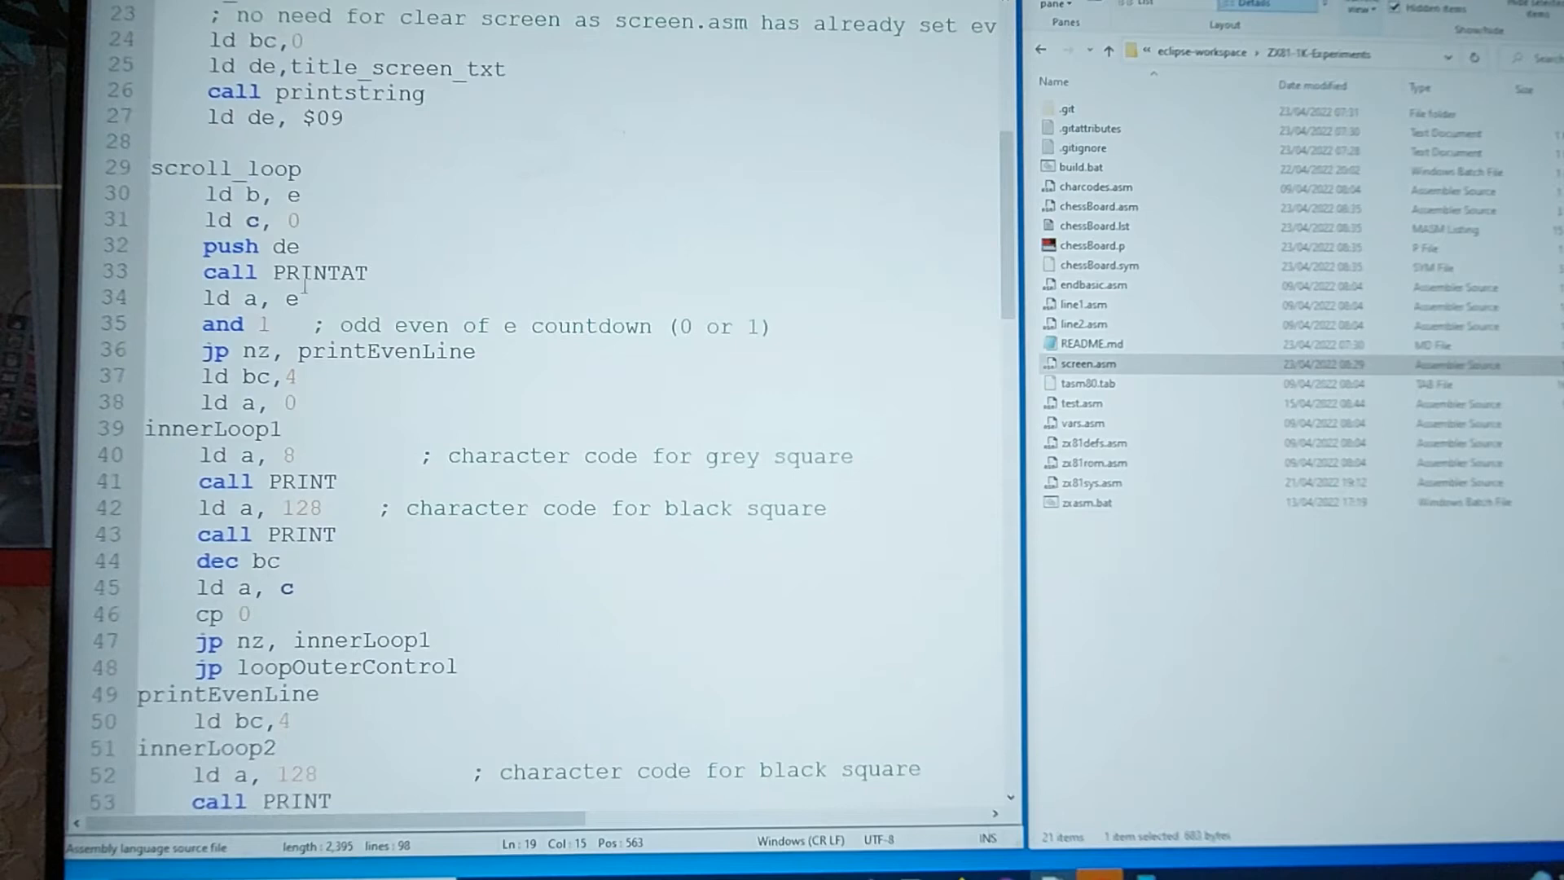
{"action": "left_click", "coordinate": [299, 272]}
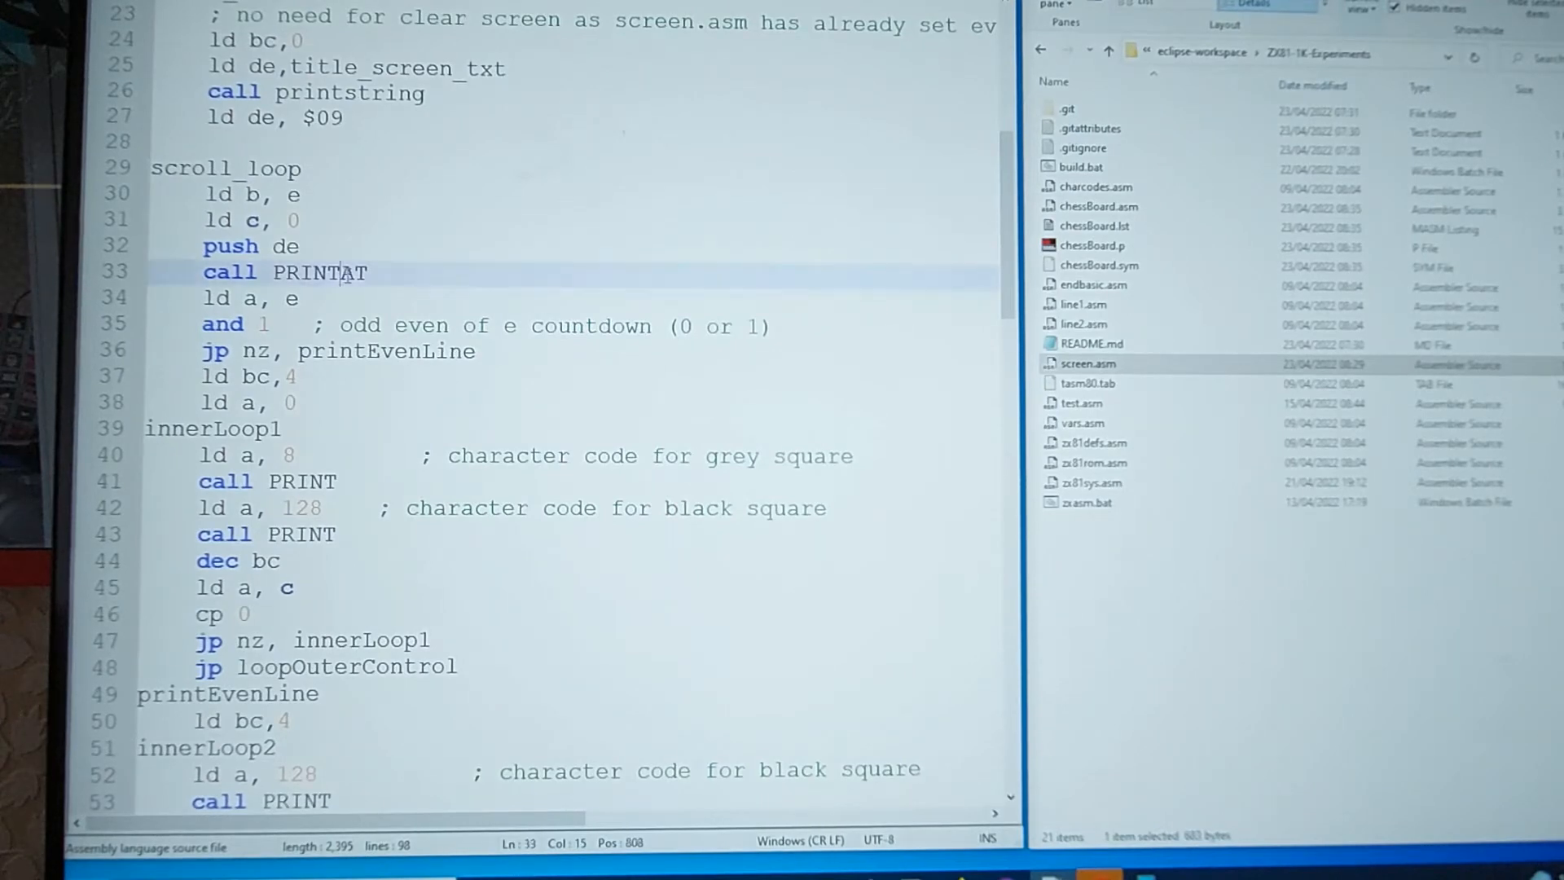
{"action": "double_click", "coordinate": [321, 272]}
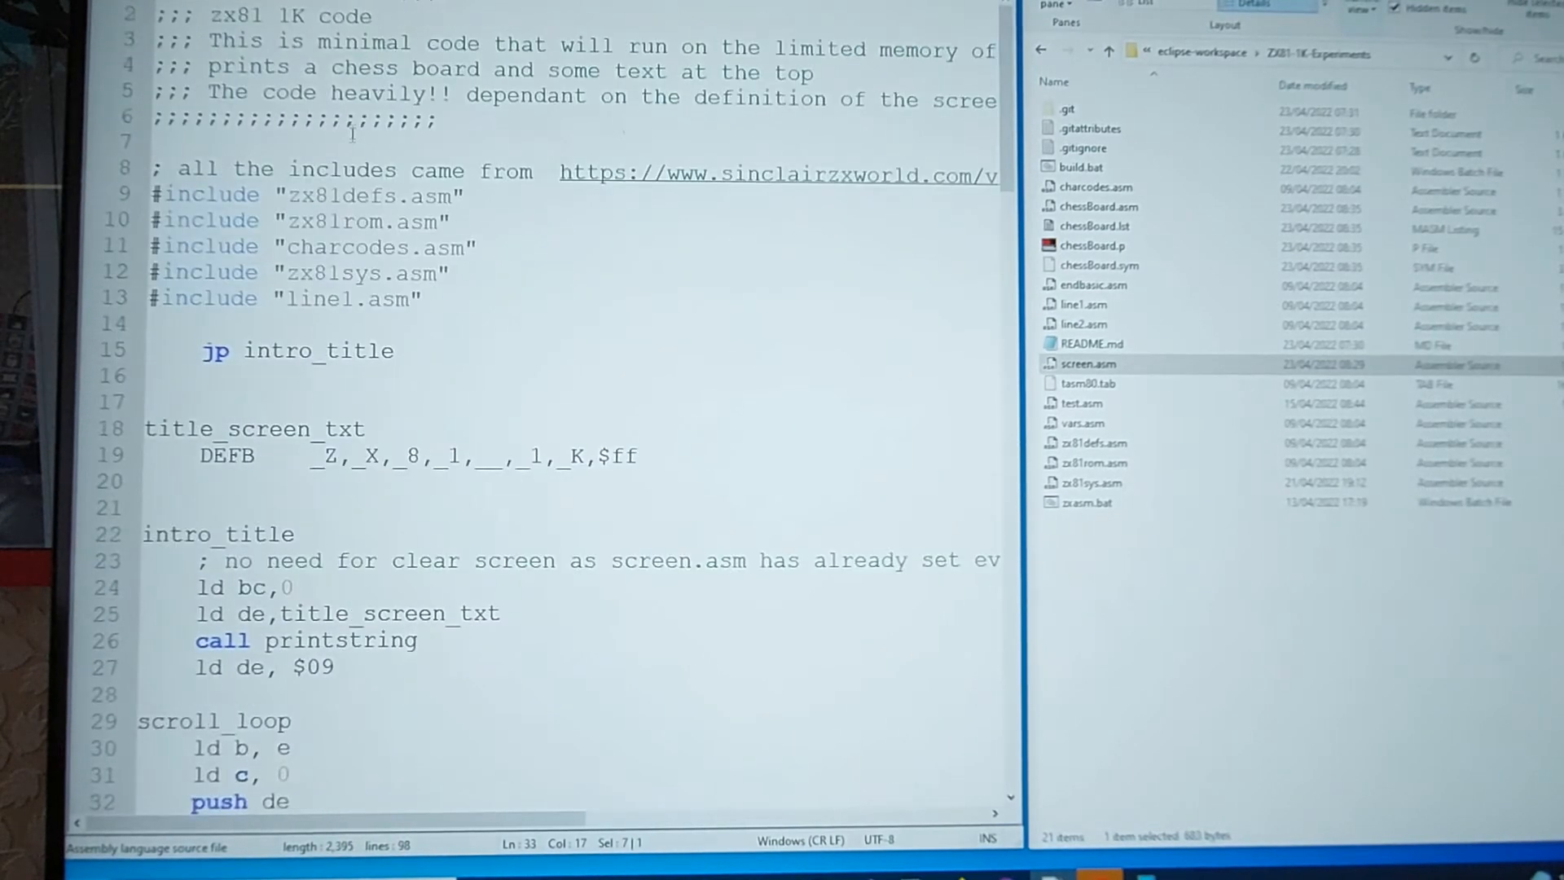
{"action": "mouse_move", "coordinate": [599, 175]}
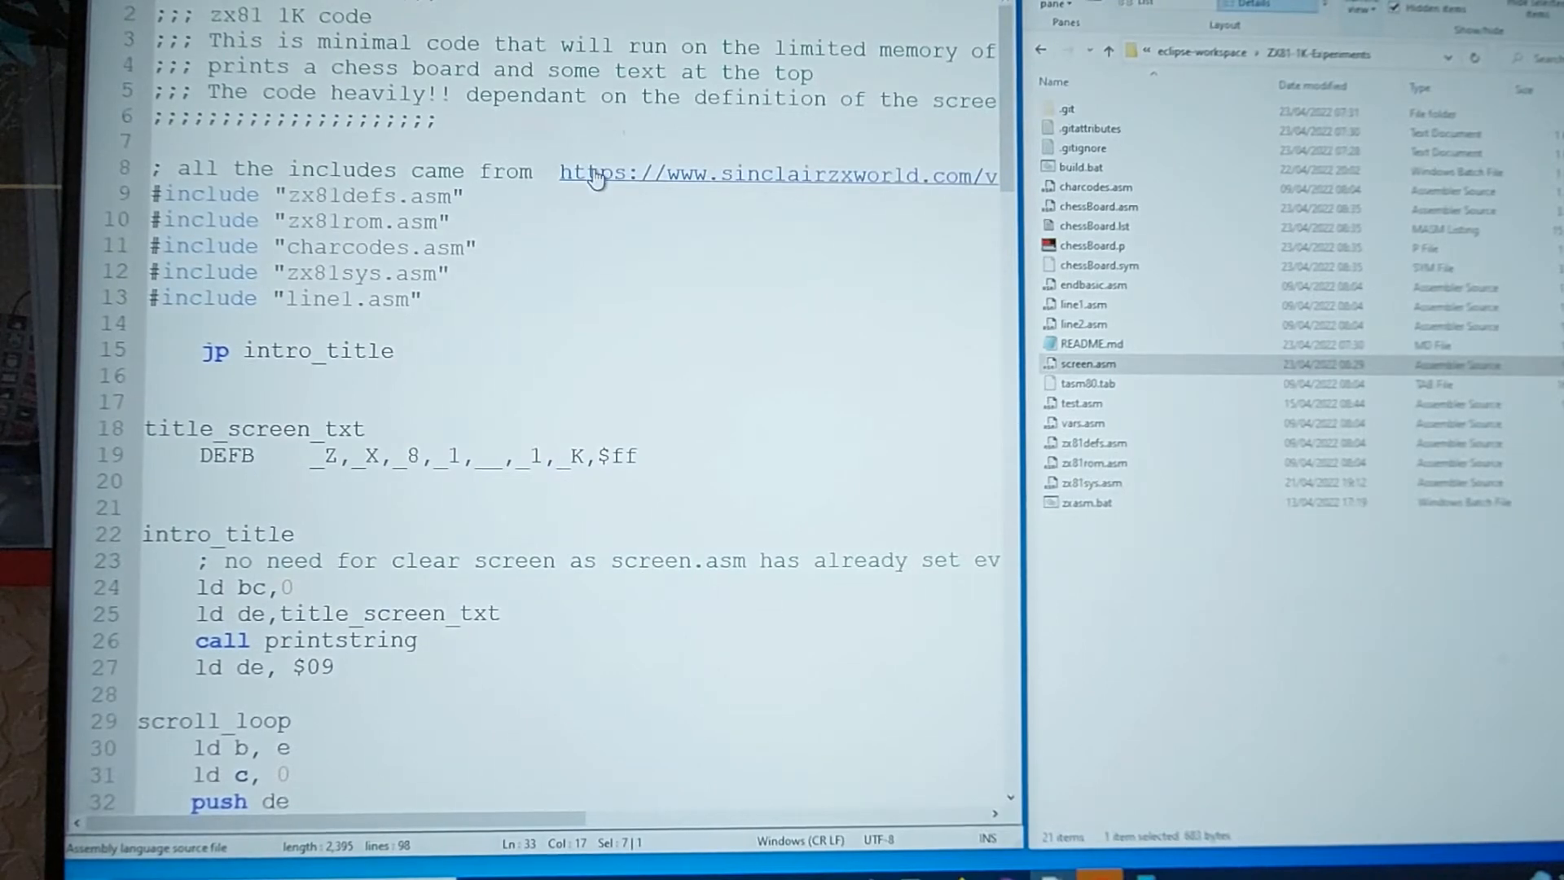
{"action": "mouse_move", "coordinate": [892, 381]}
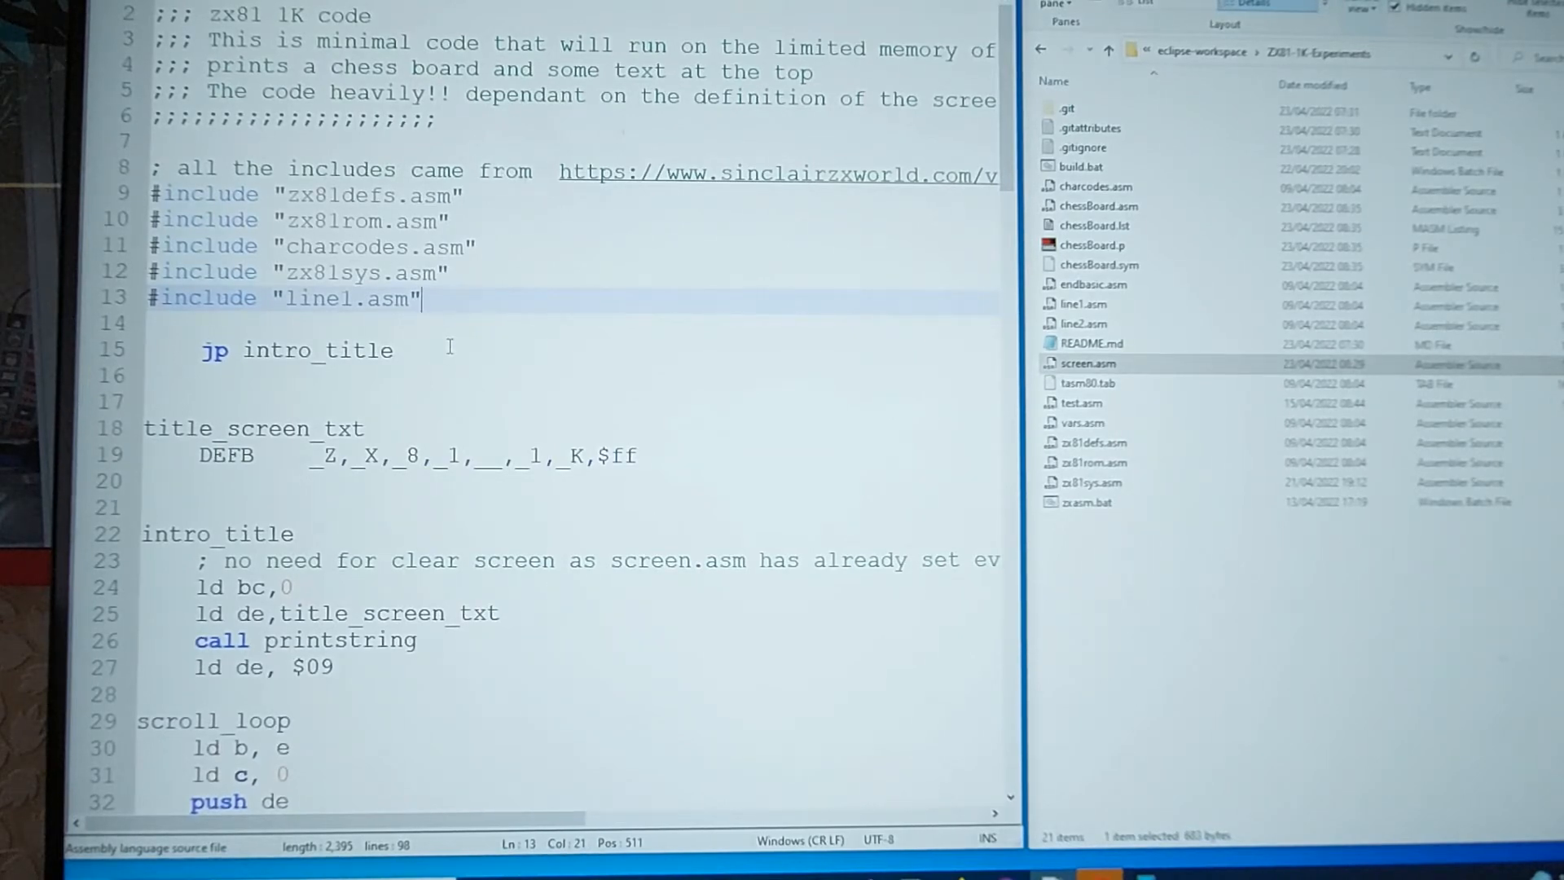
{"action": "scroll", "scroll_direction": "down", "scroll_amount": 3}
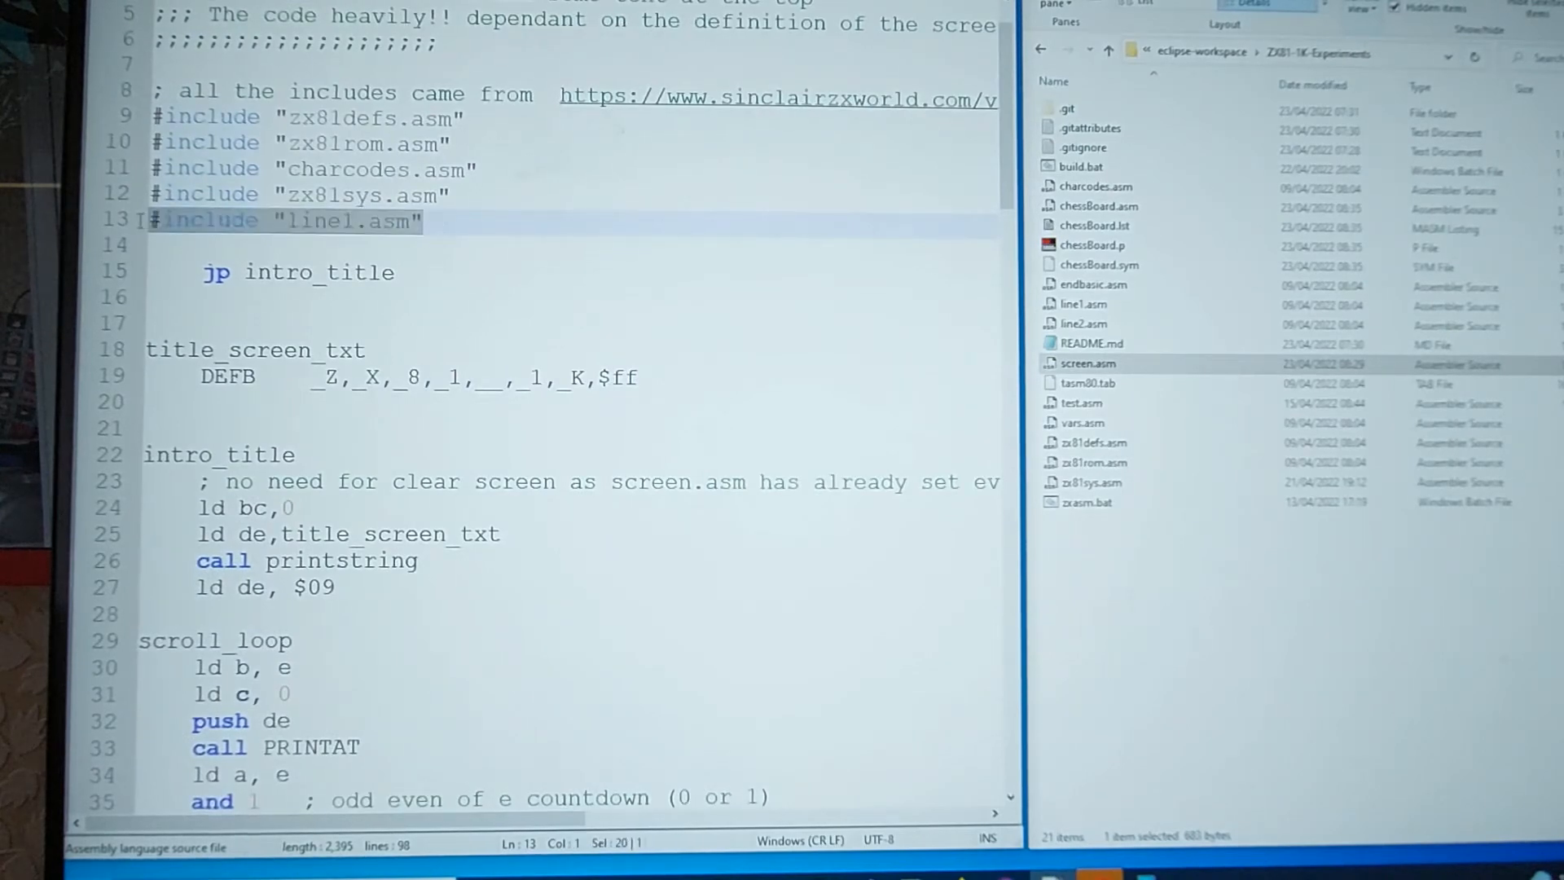
{"action": "double_click", "coordinate": [316, 221]}
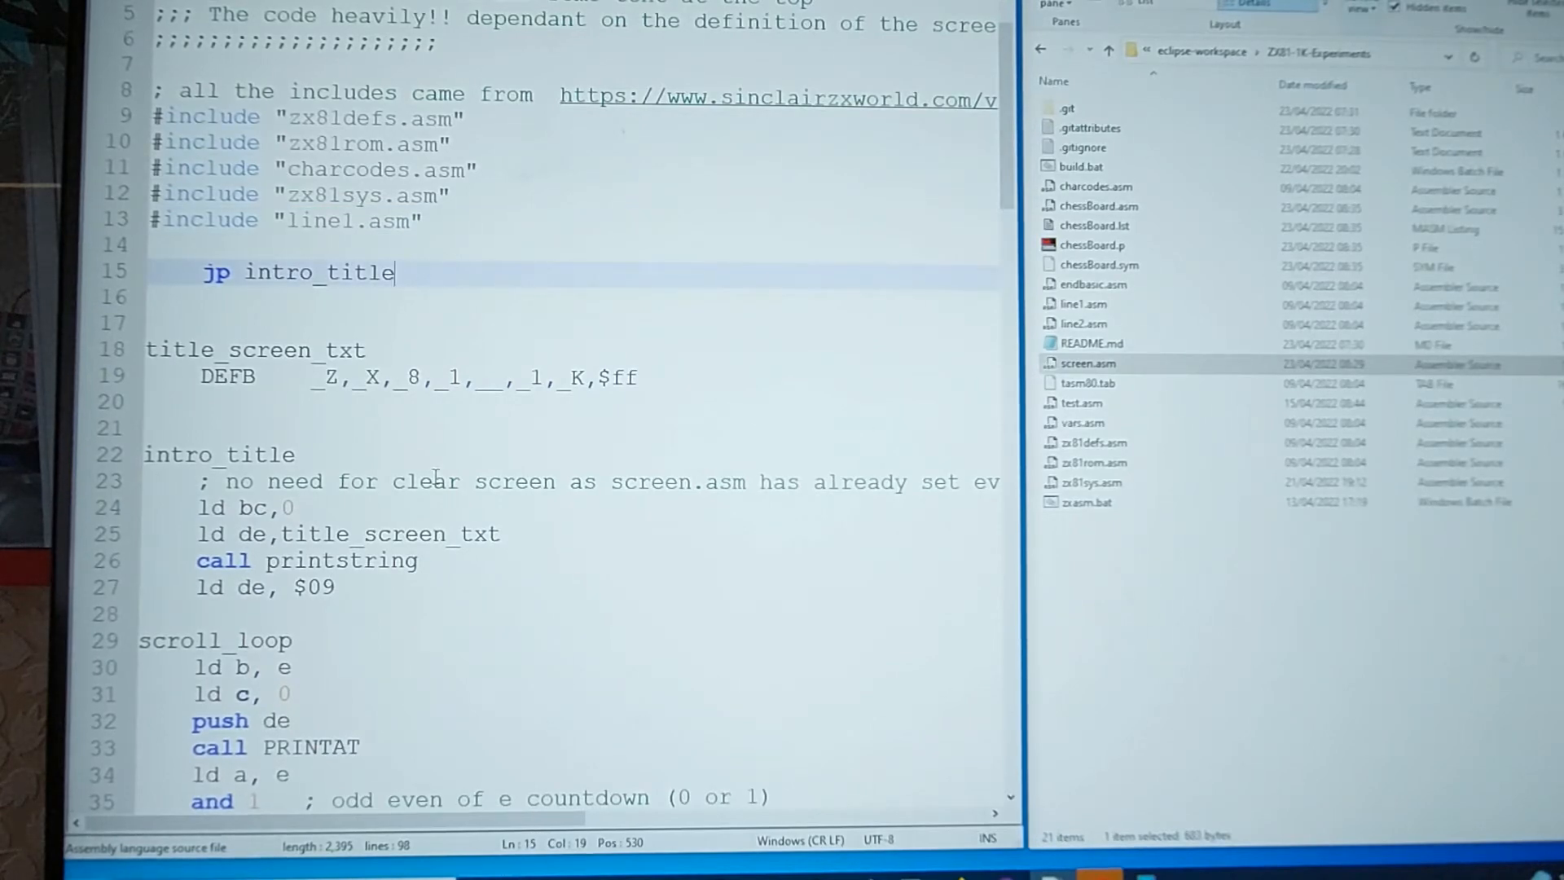
Run build.bat to assemble chessBoard.p, launch it, and close the build output window
{"action": "scroll", "scroll_direction": "down", "scroll_amount": 3}
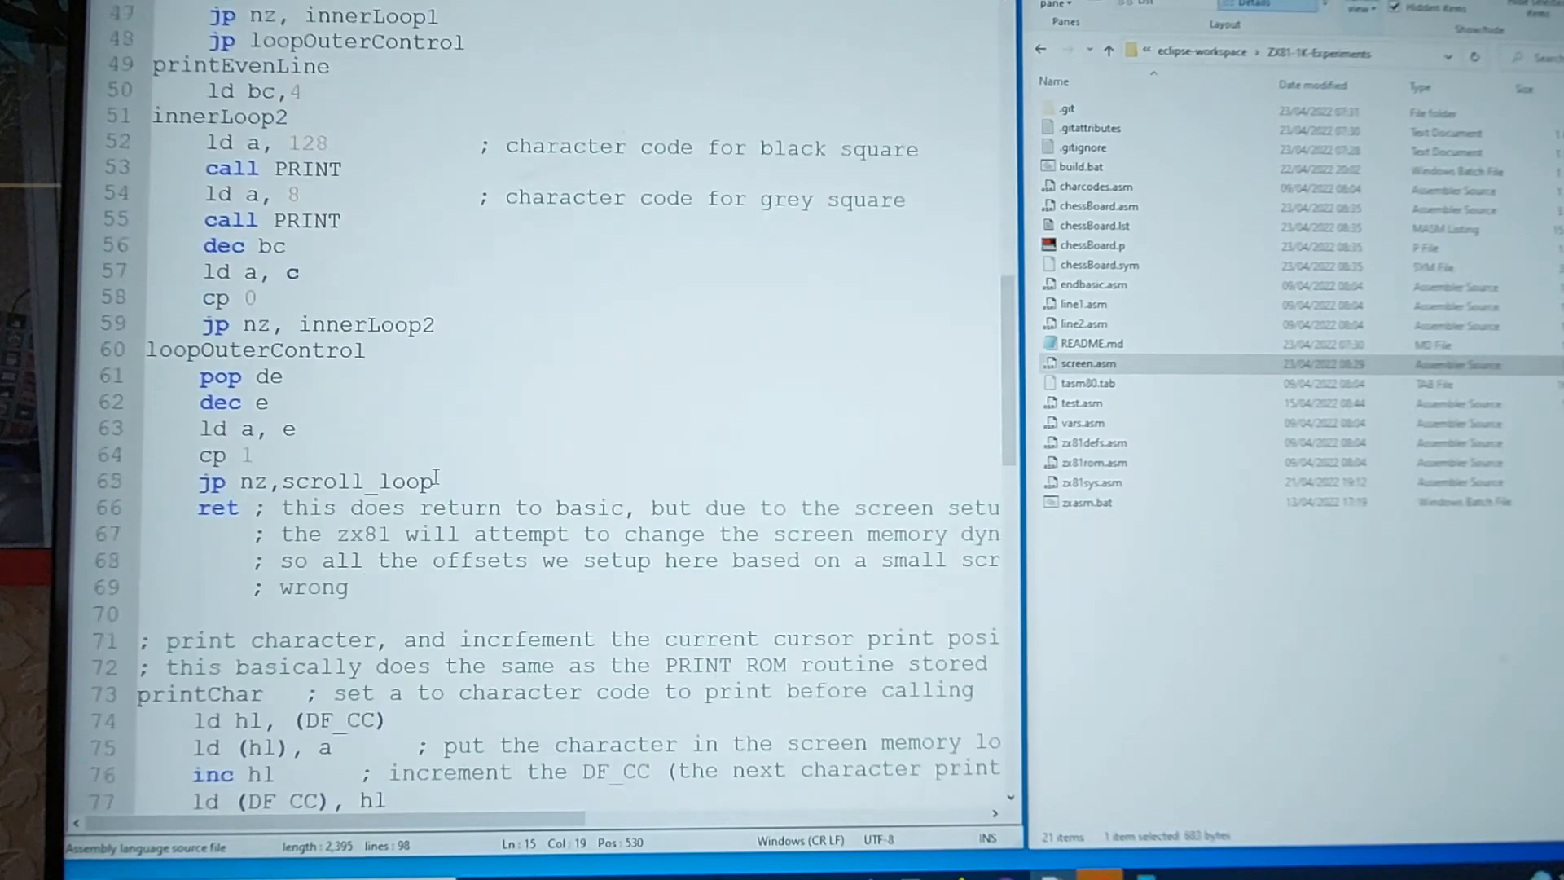
{"action": "scroll", "scroll_direction": "up", "scroll_amount": 3}
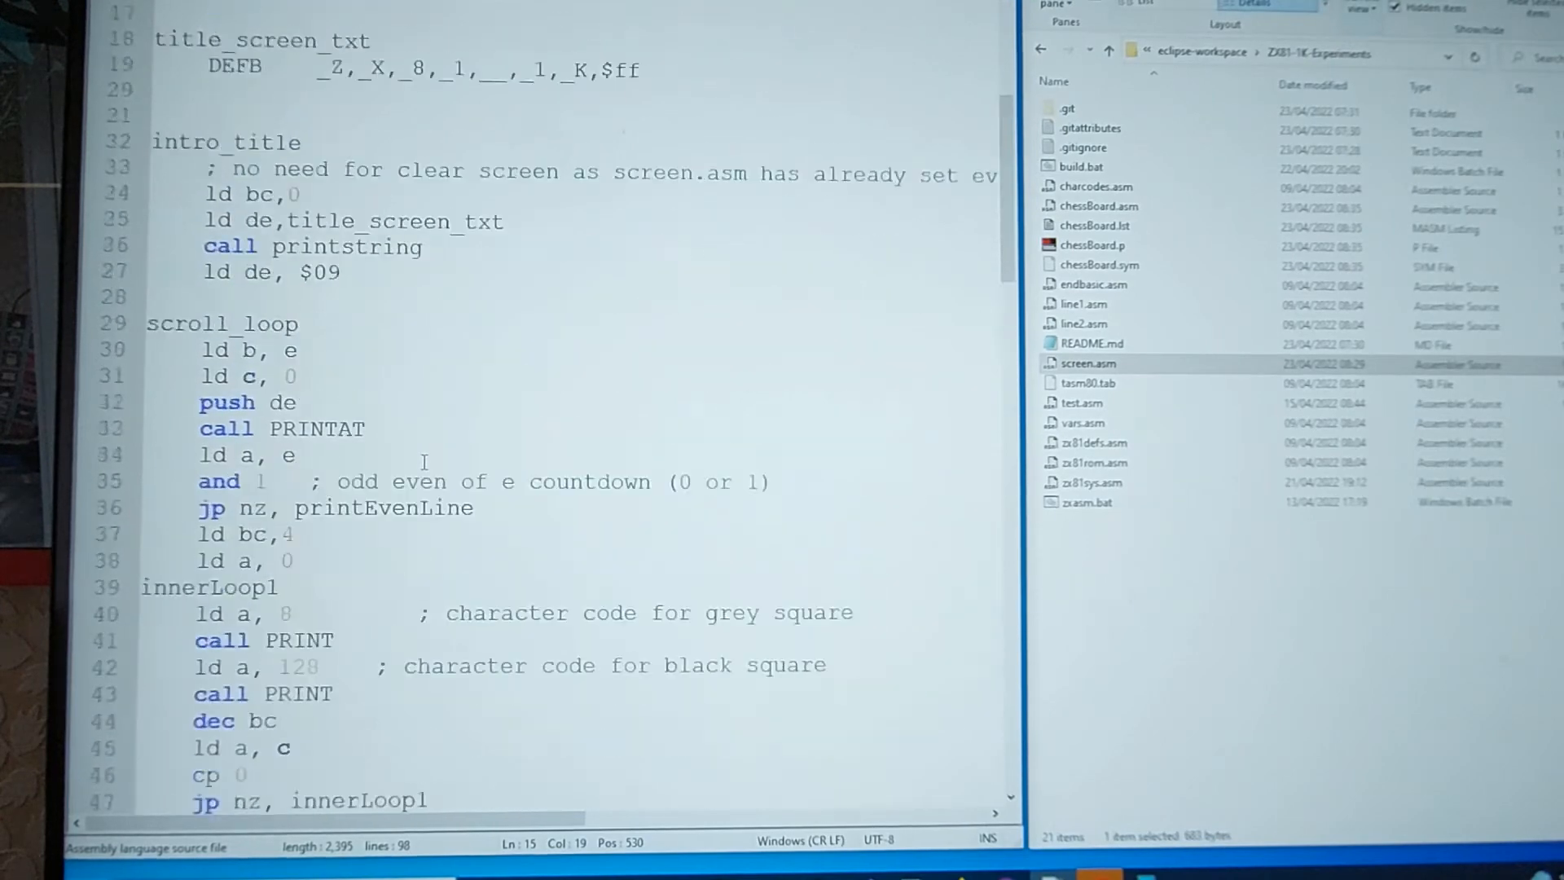
{"action": "scroll", "scroll_direction": "up", "scroll_amount": 3}
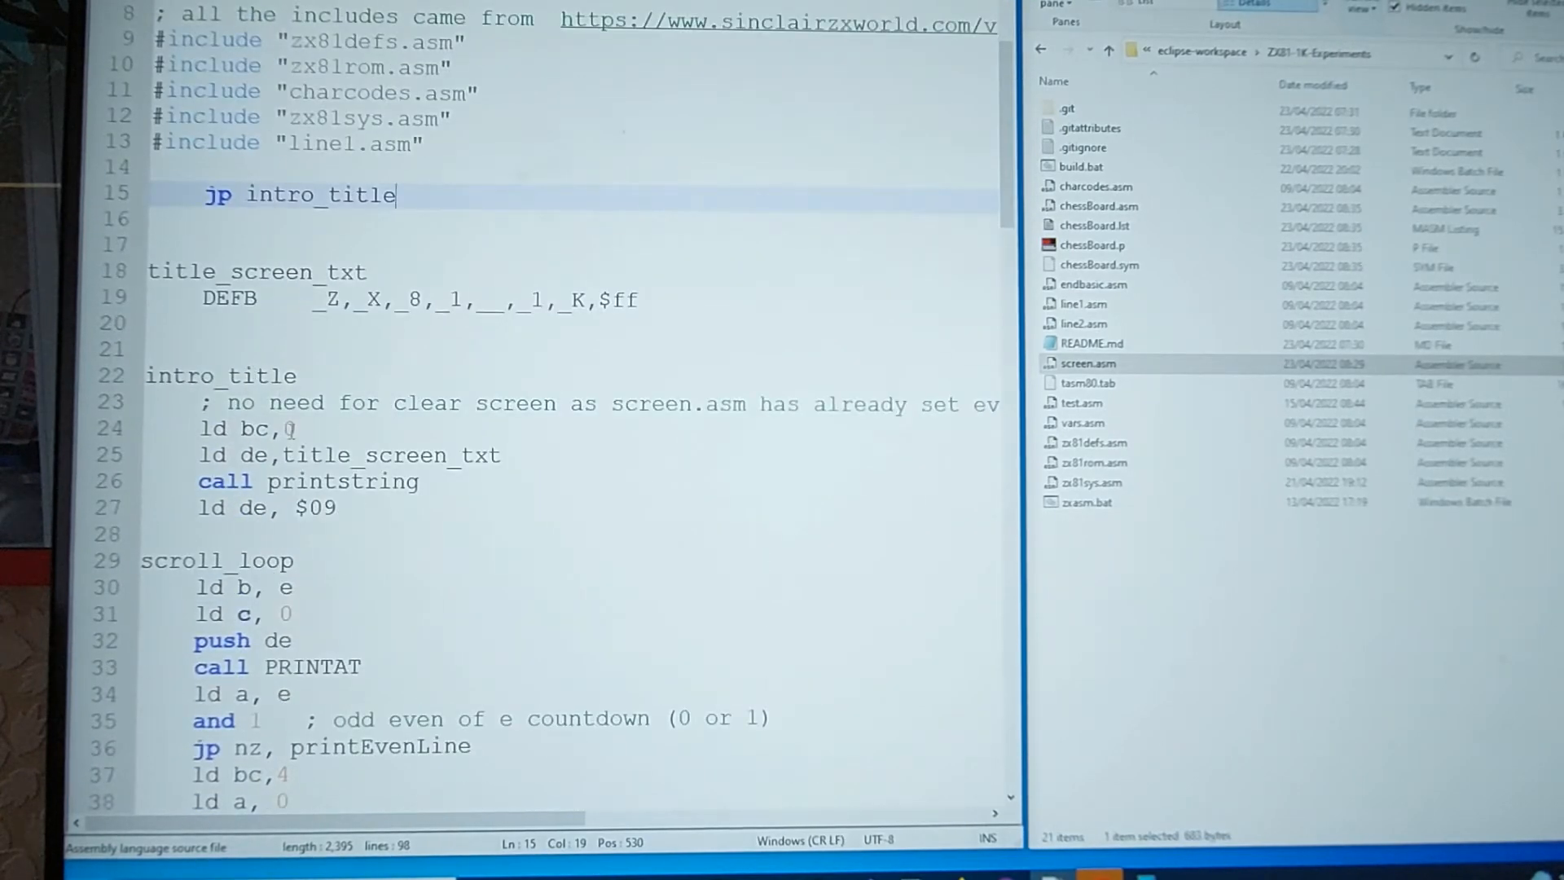
{"action": "scroll", "scroll_direction": "down", "scroll_amount": 3}
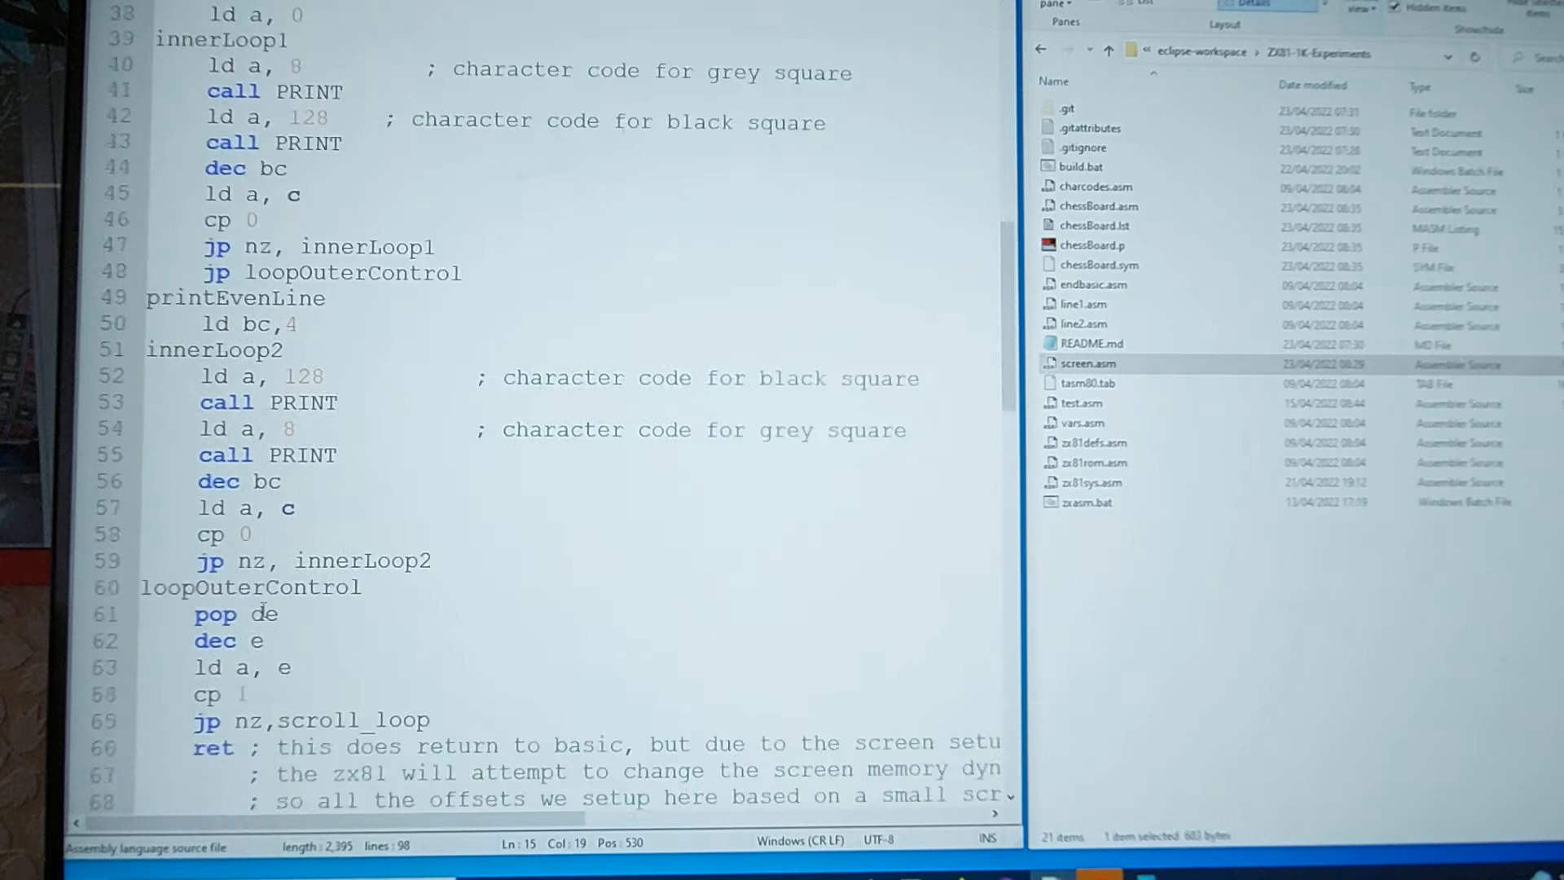
{"action": "scroll", "scroll_direction": "up", "scroll_amount": 3}
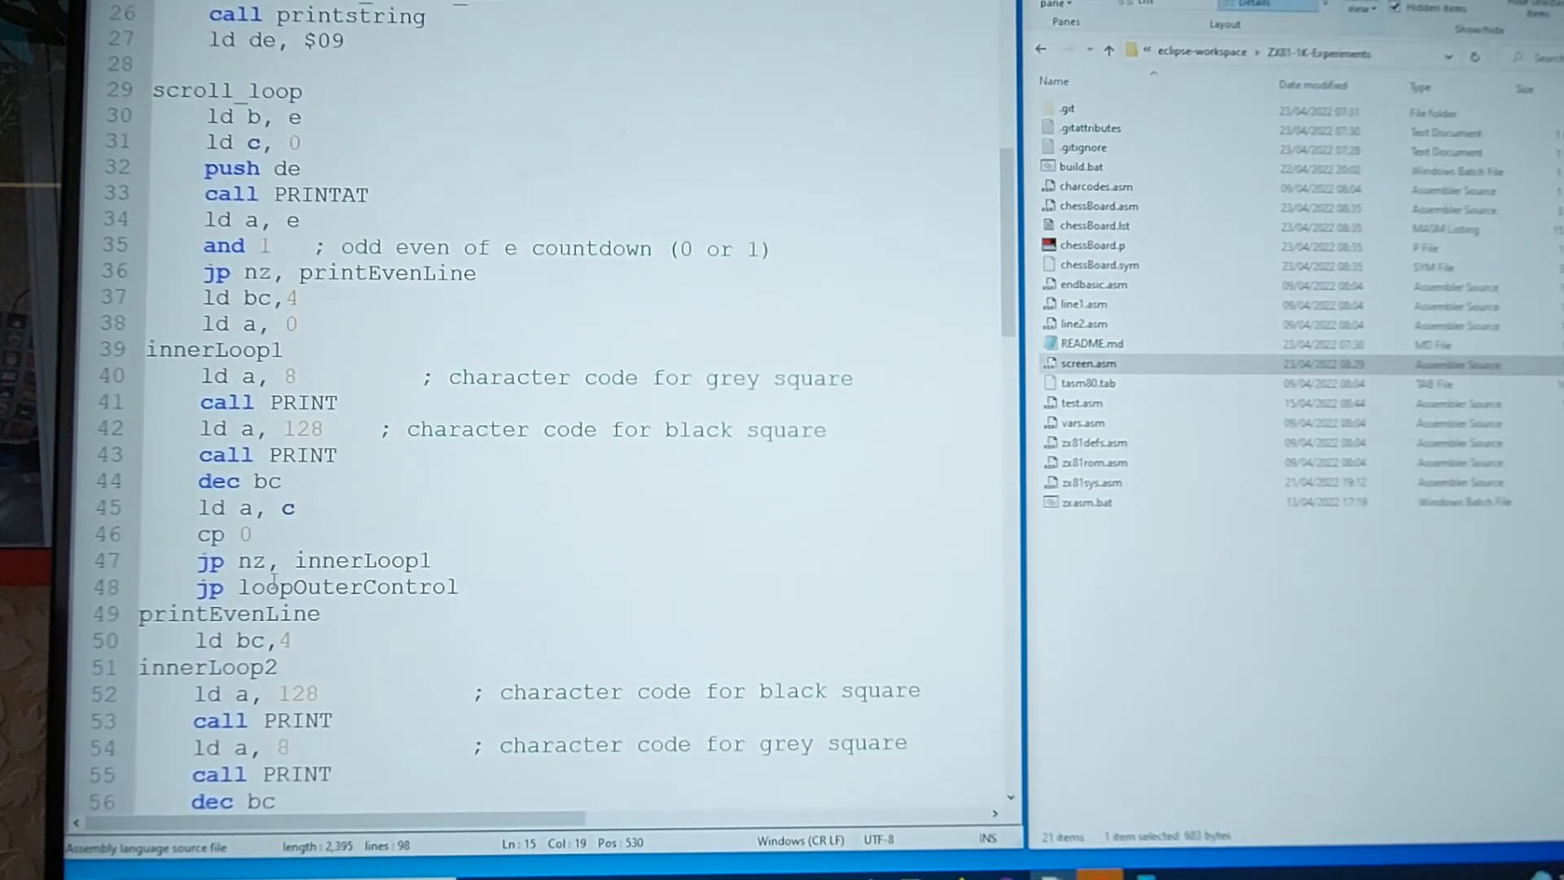
{"action": "scroll", "scroll_direction": "up", "scroll_amount": 3}
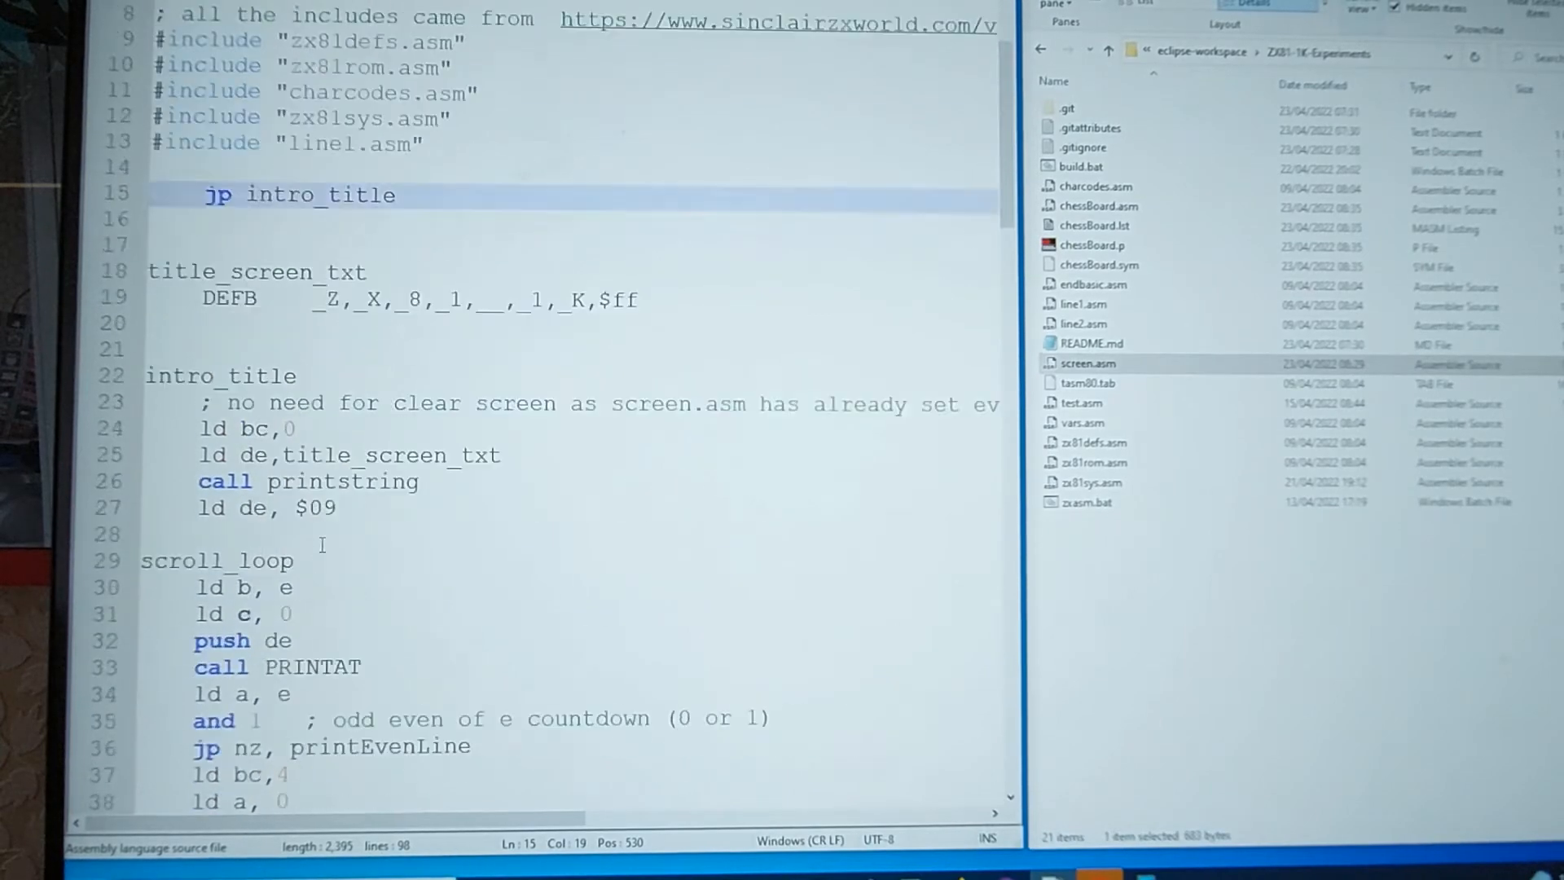
{"action": "scroll", "scroll_direction": "up", "scroll_amount": 3}
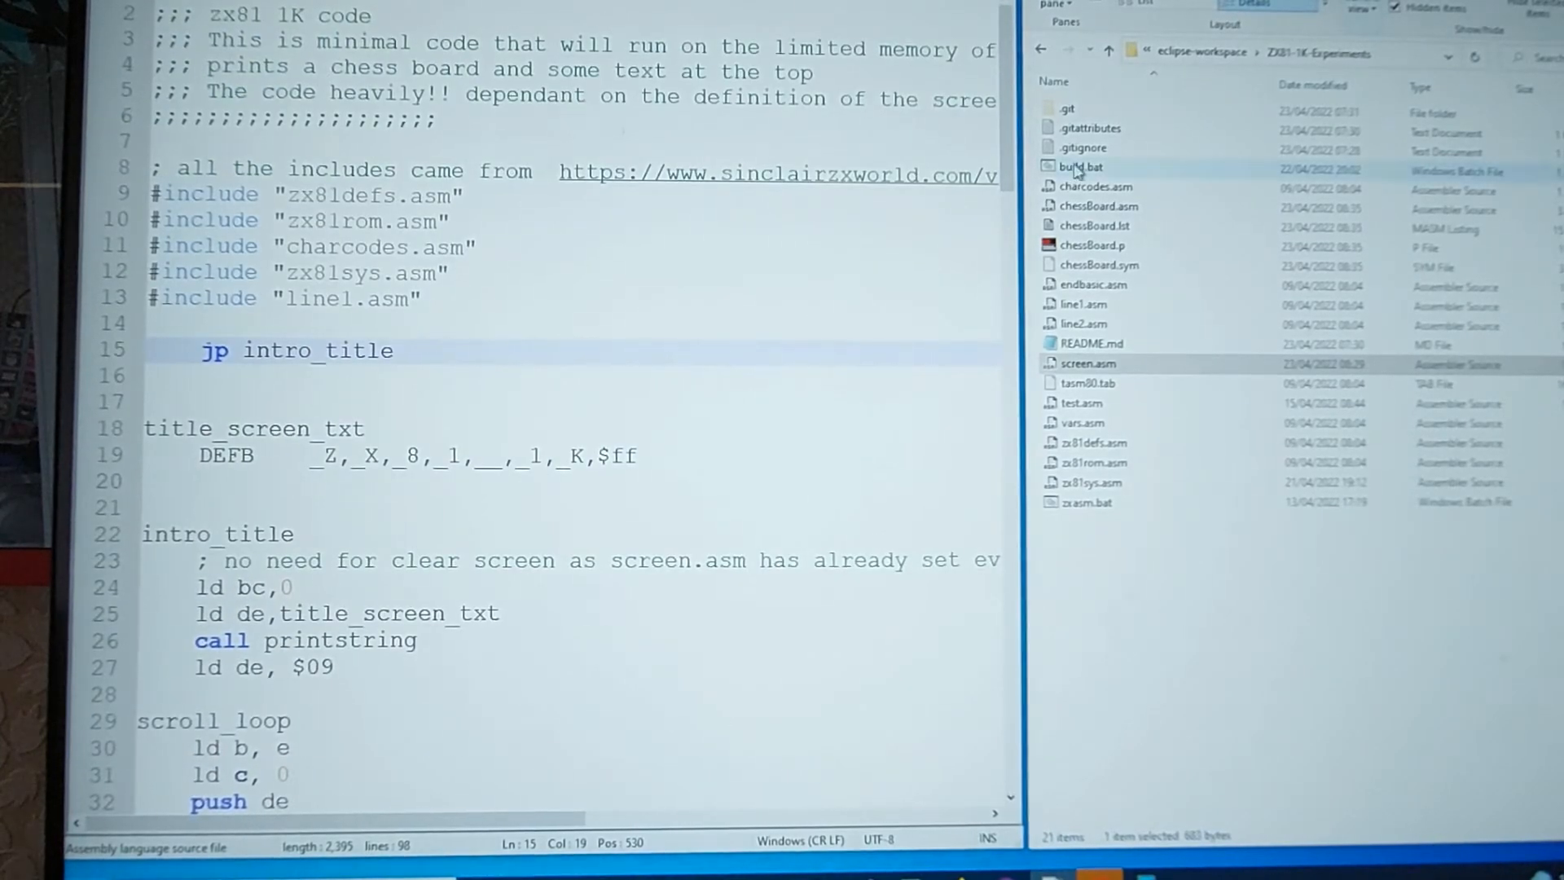
{"action": "left_click", "coordinate": [1080, 166]}
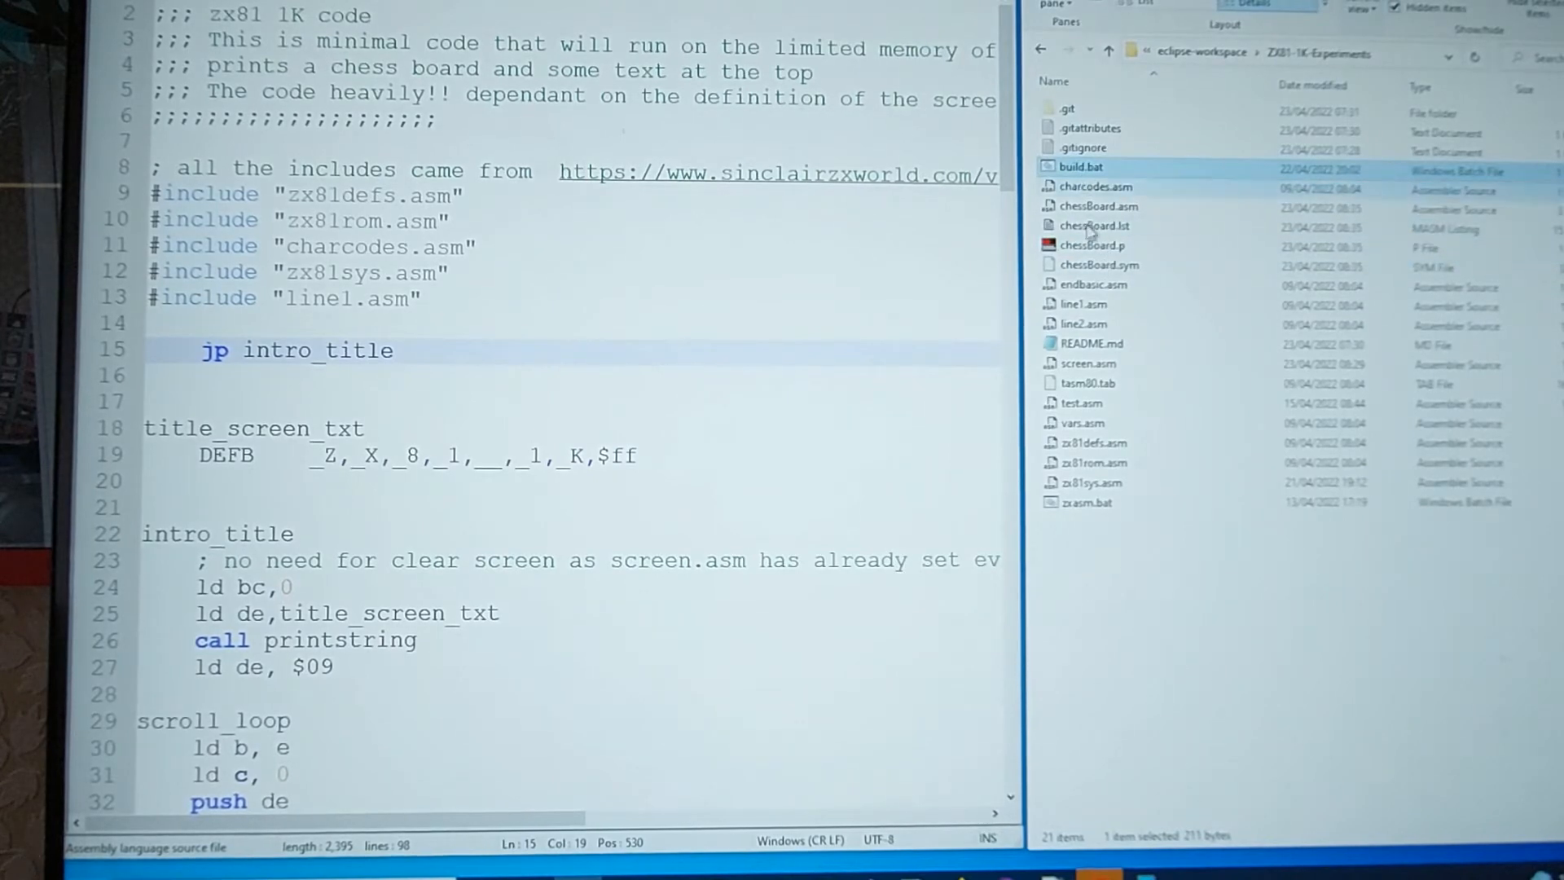
{"action": "left_click", "coordinate": [1093, 245]}
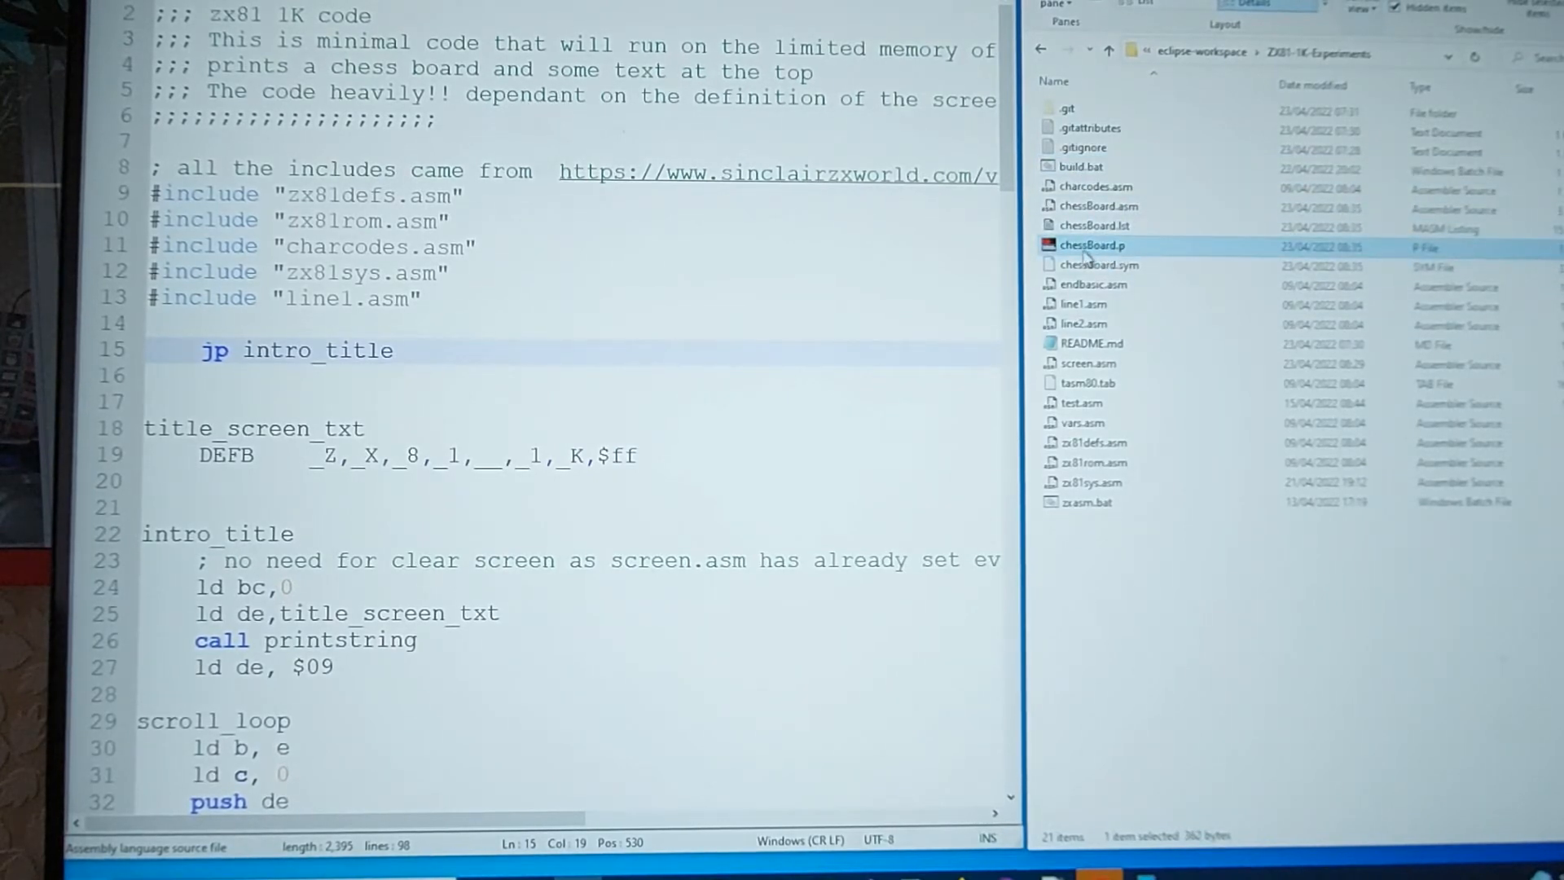
{"action": "mouse_move", "coordinate": [1101, 266]}
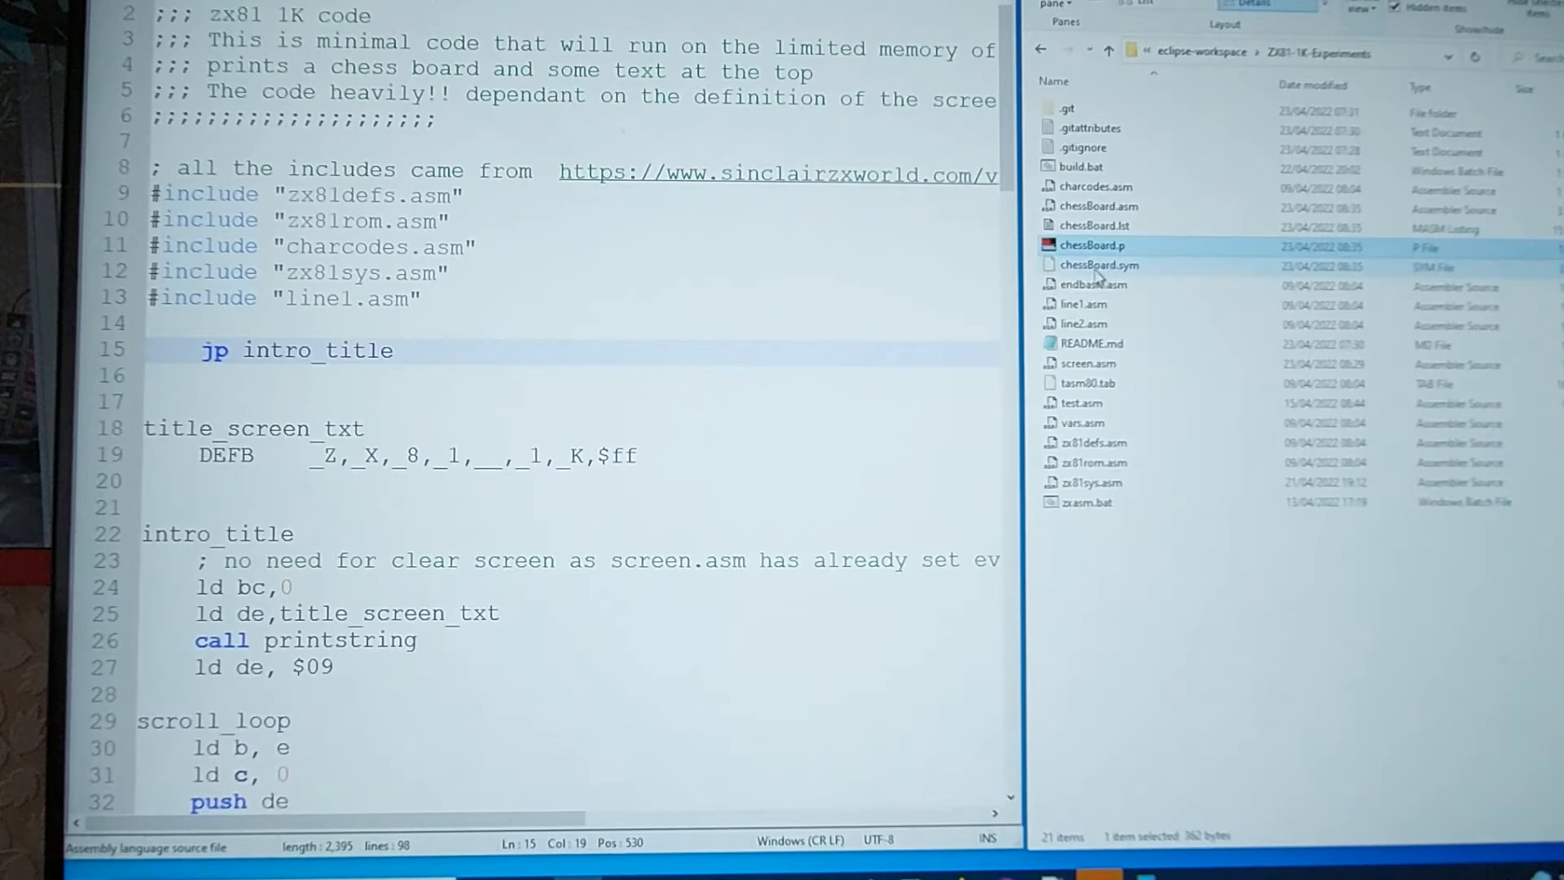
{"action": "mouse_move", "coordinate": [1097, 205]}
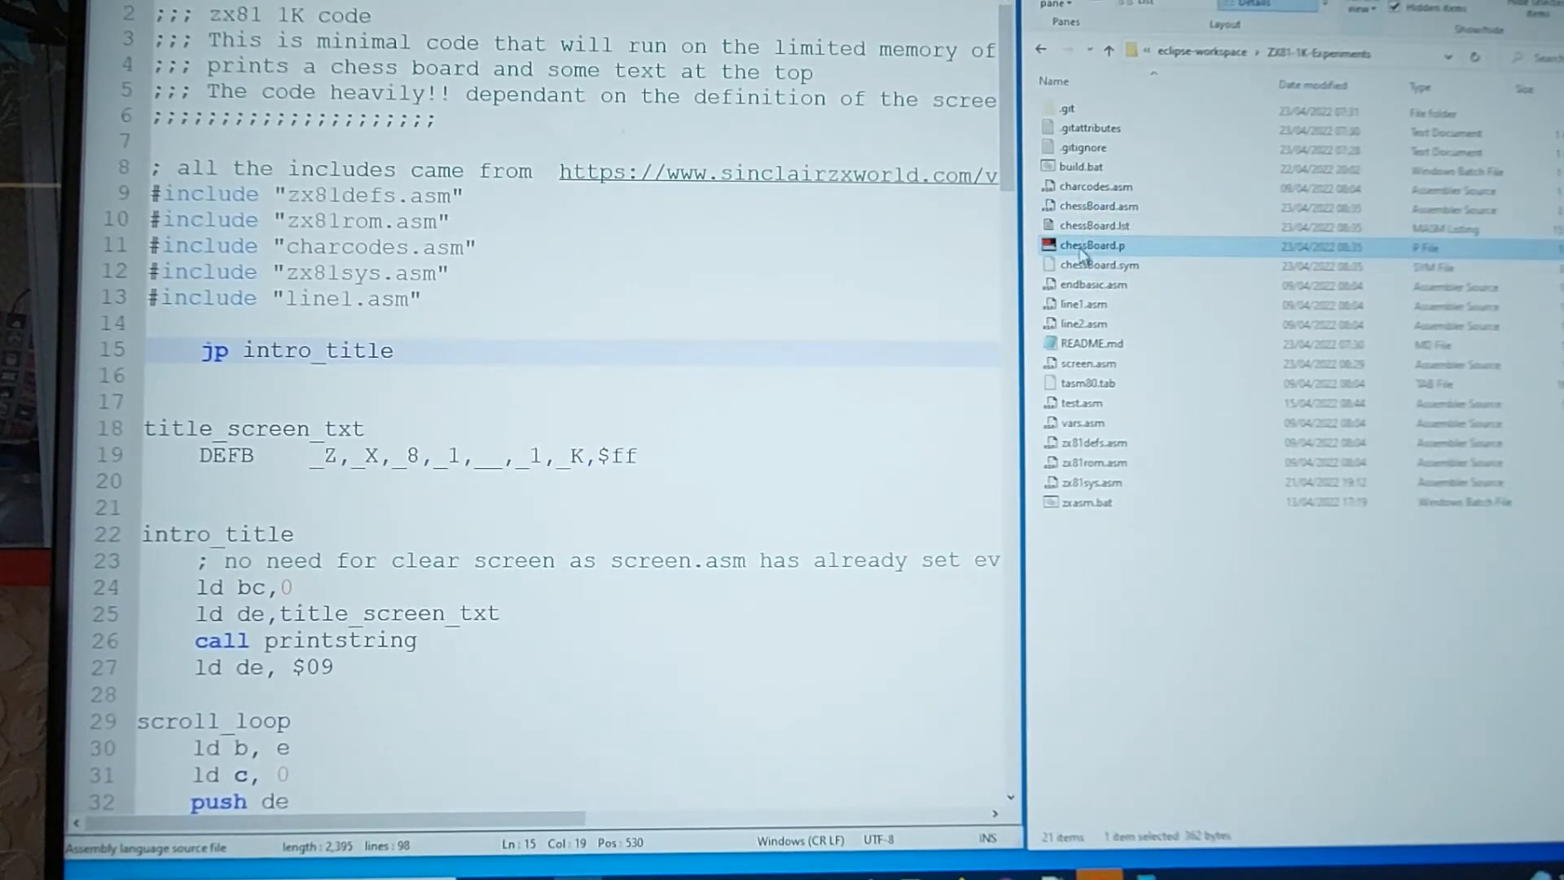
{"action": "mouse_move", "coordinate": [1092, 245]}
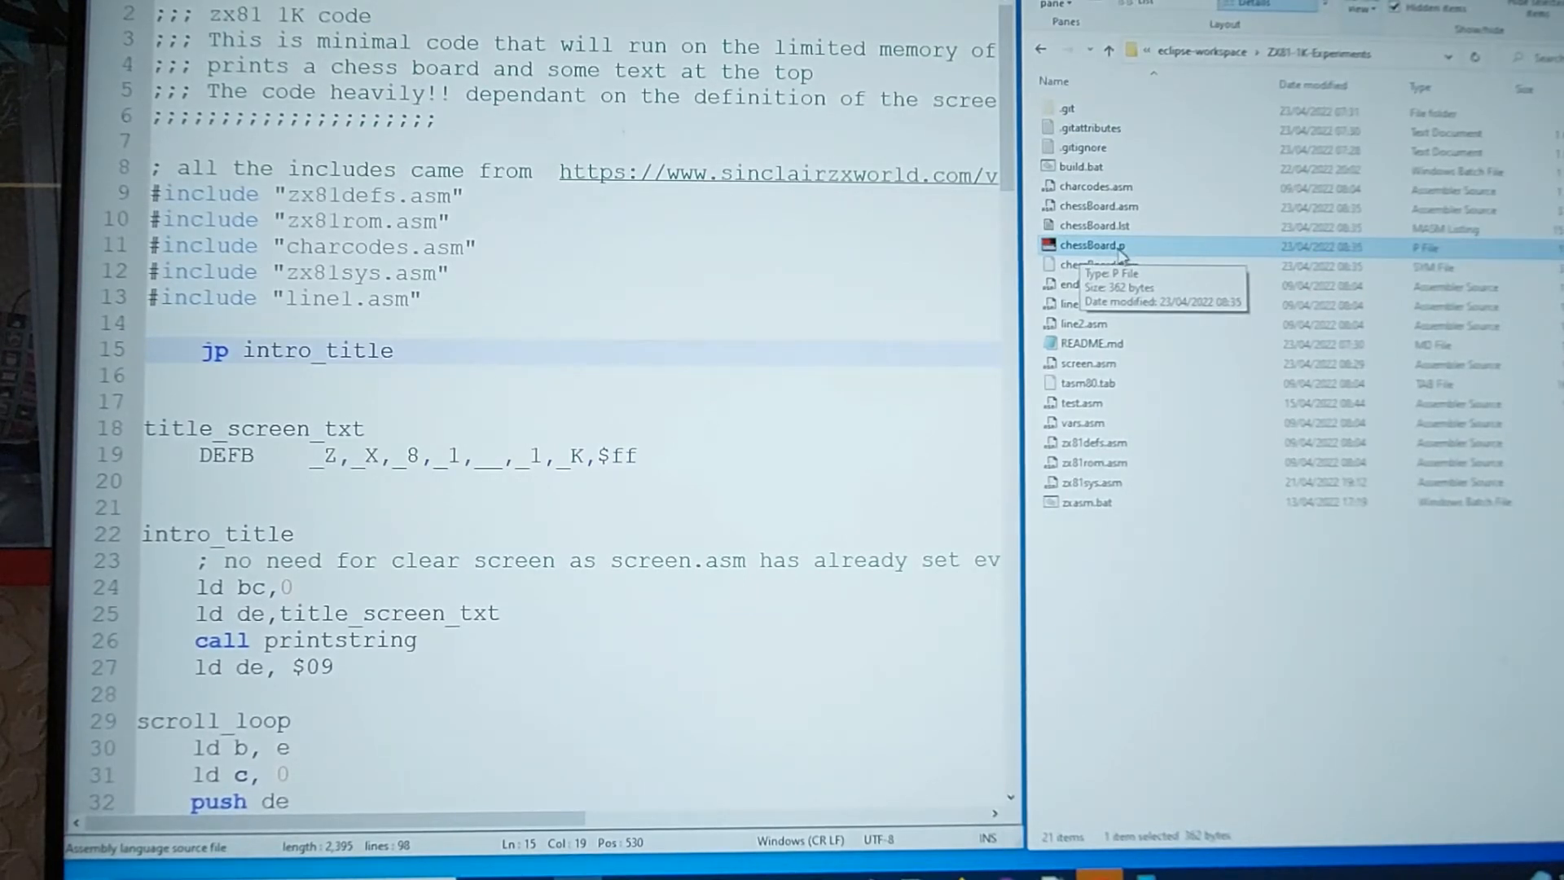
{"action": "mouse_move", "coordinate": [1080, 166]}
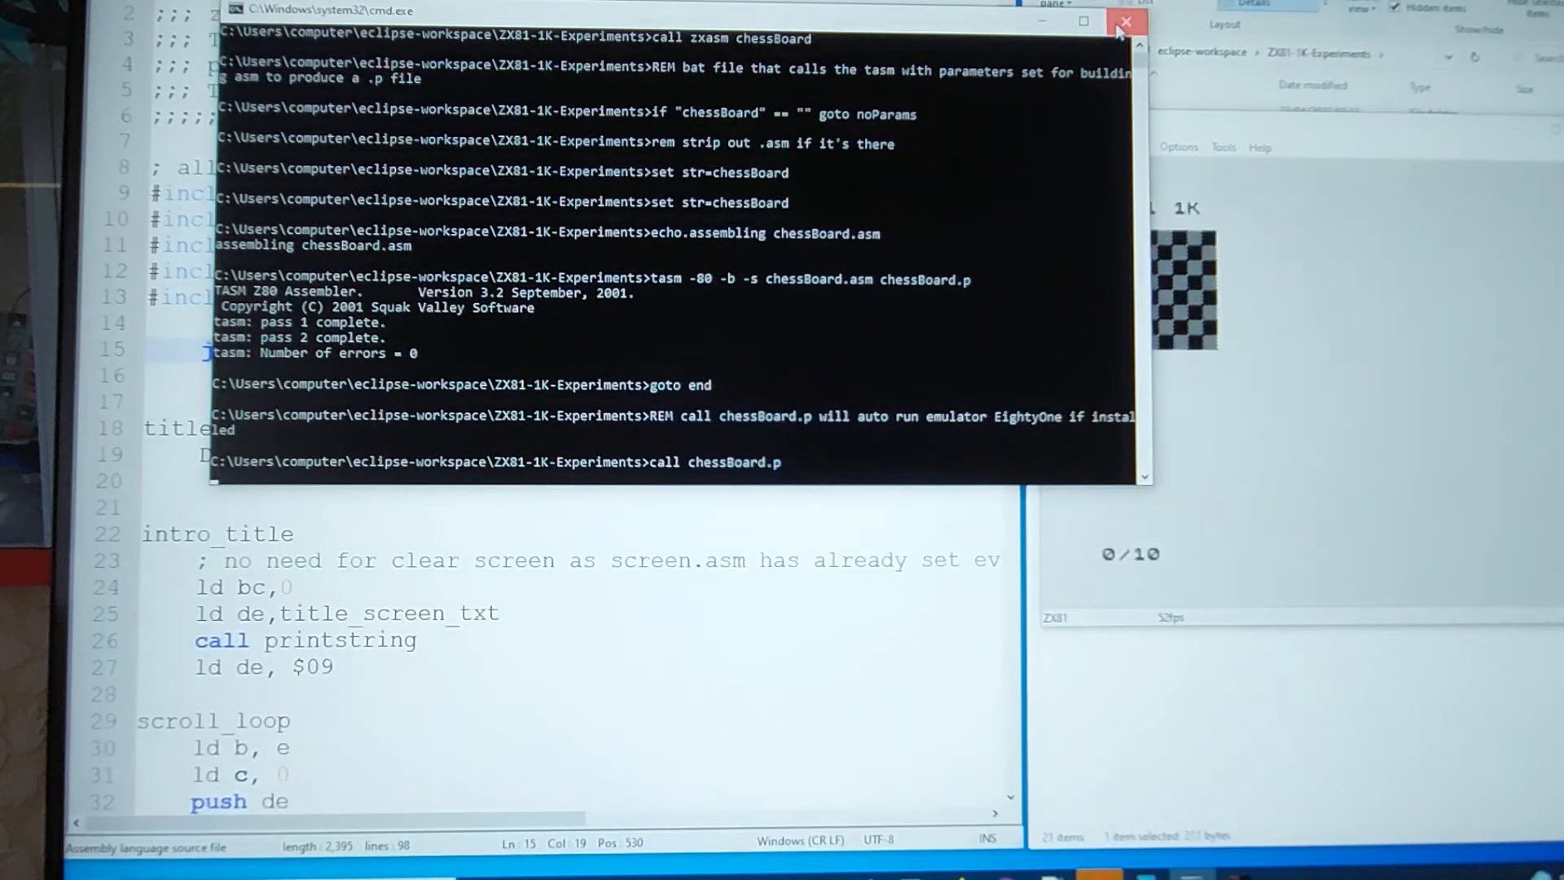
{"action": "left_click", "coordinate": [1125, 22]}
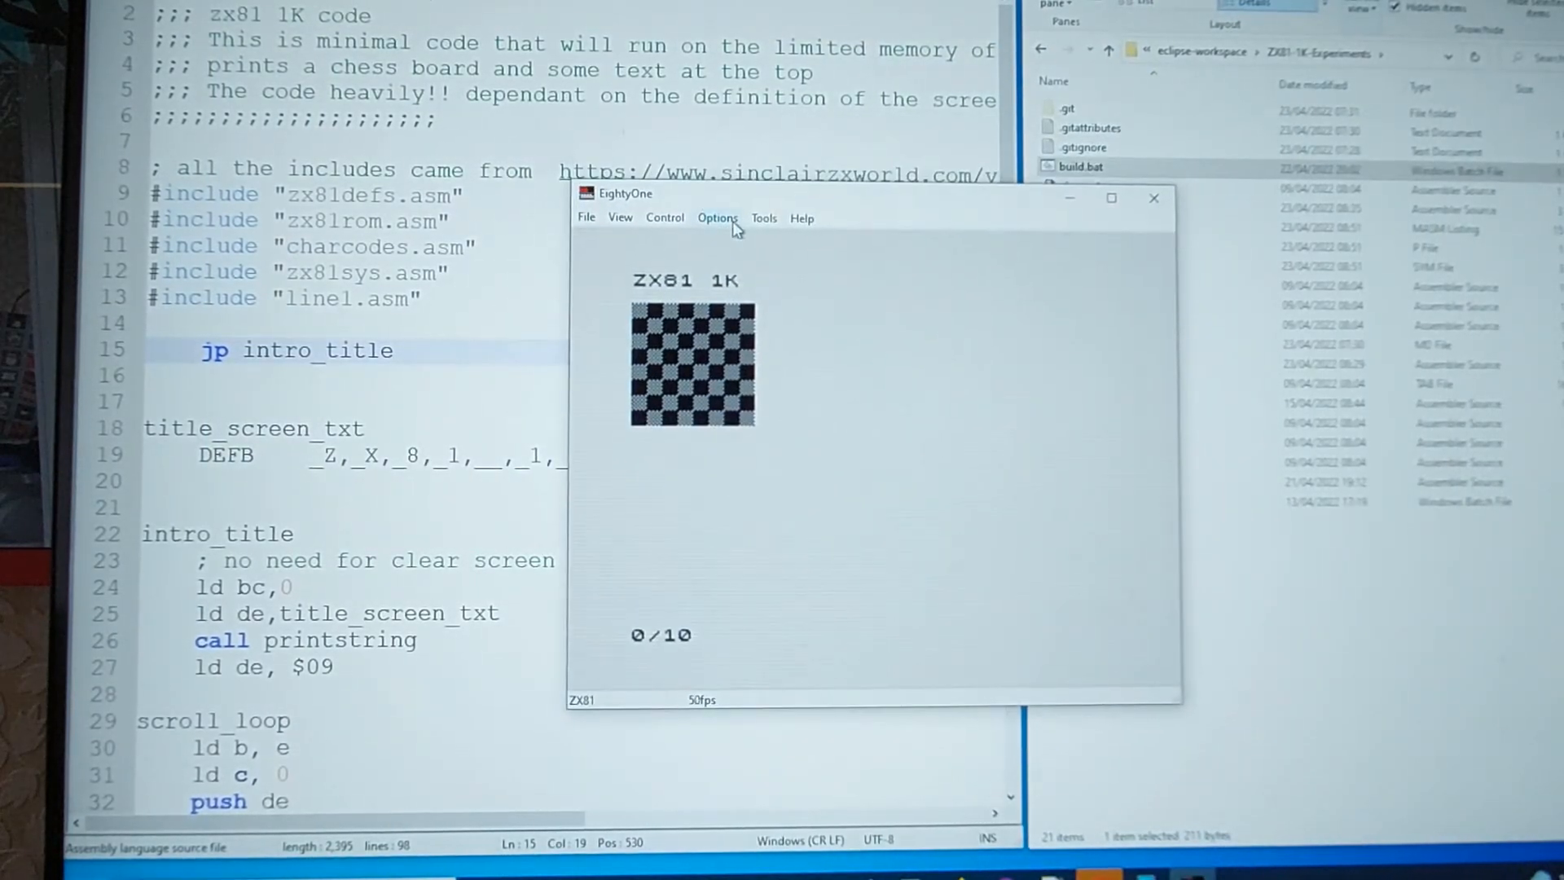
{"action": "mouse_move", "coordinate": [721, 364]}
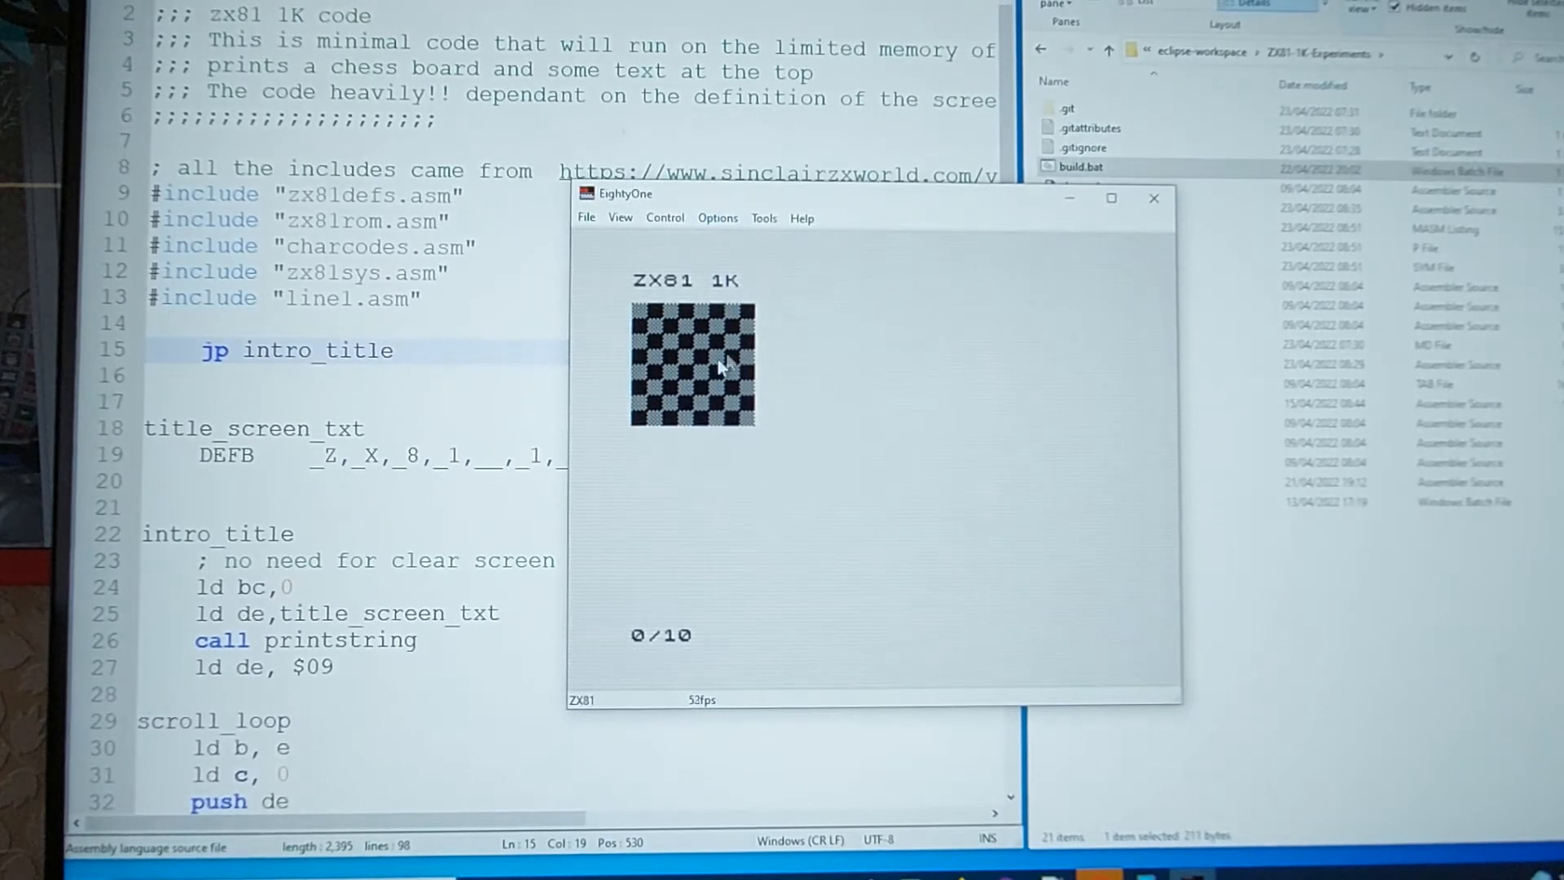
{"action": "mouse_move", "coordinate": [803, 469]}
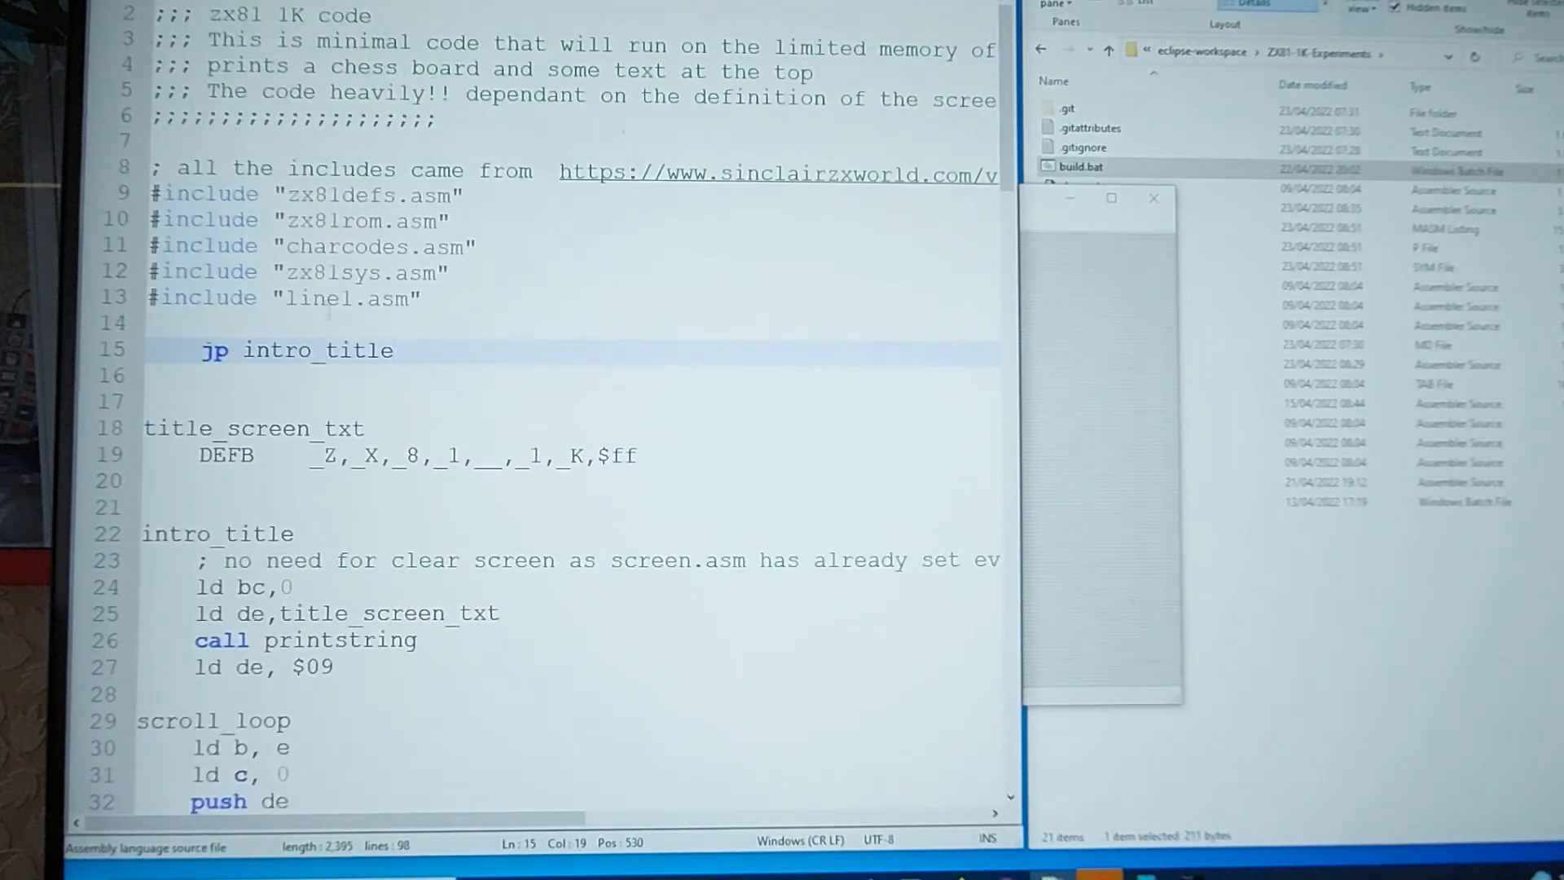
{"action": "scroll", "scroll_direction": "down", "scroll_amount": 3}
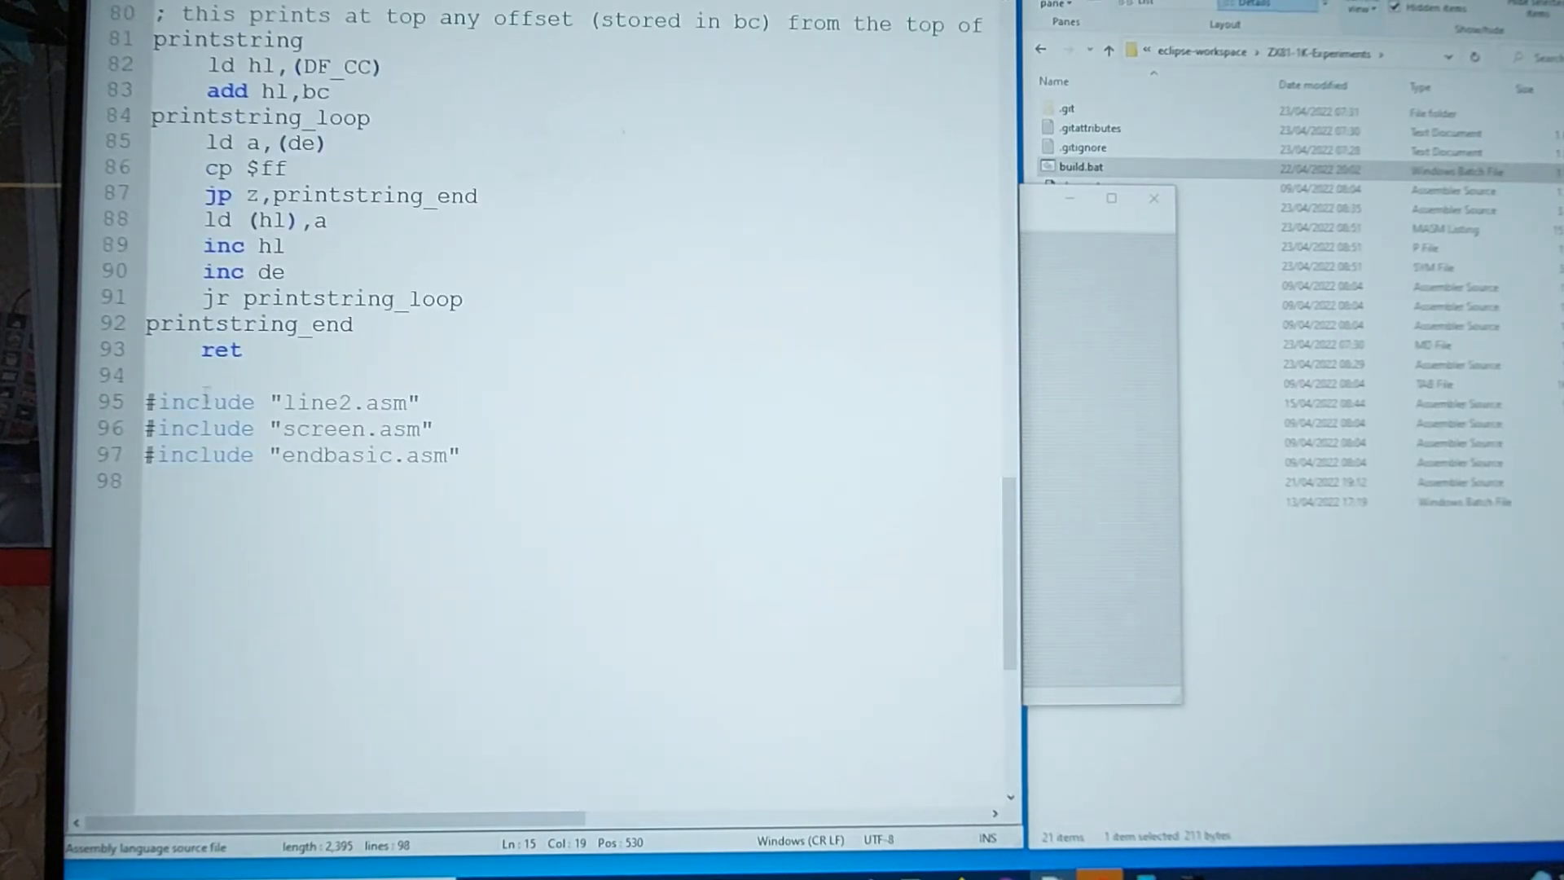
{"action": "left_click", "coordinate": [447, 429]}
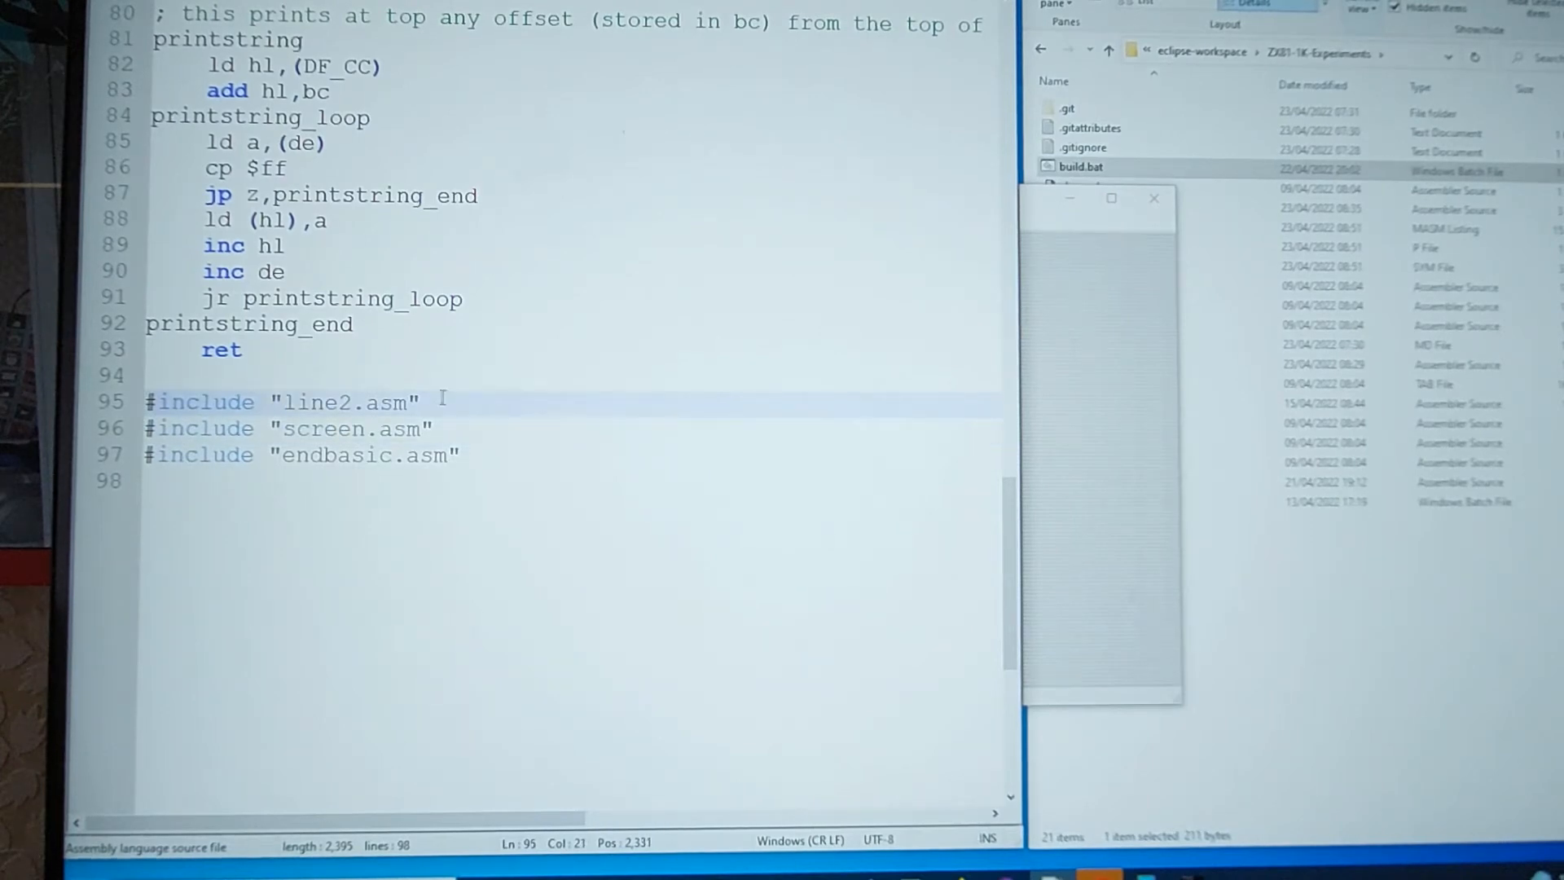
{"action": "scroll", "scroll_direction": "up", "scroll_amount": 3}
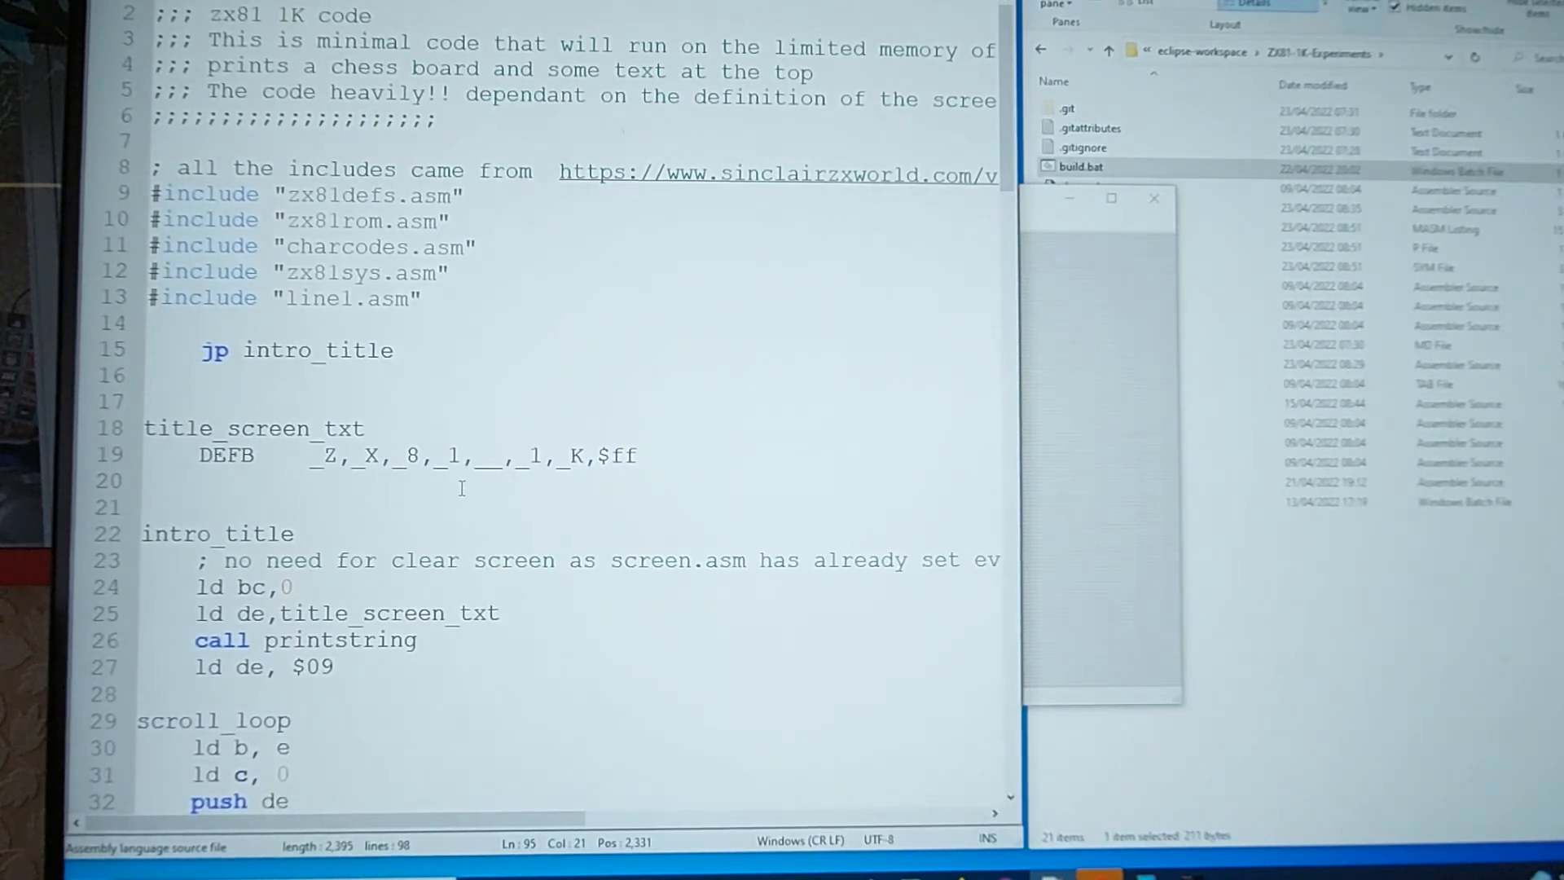
{"action": "double_click", "coordinate": [351, 297]}
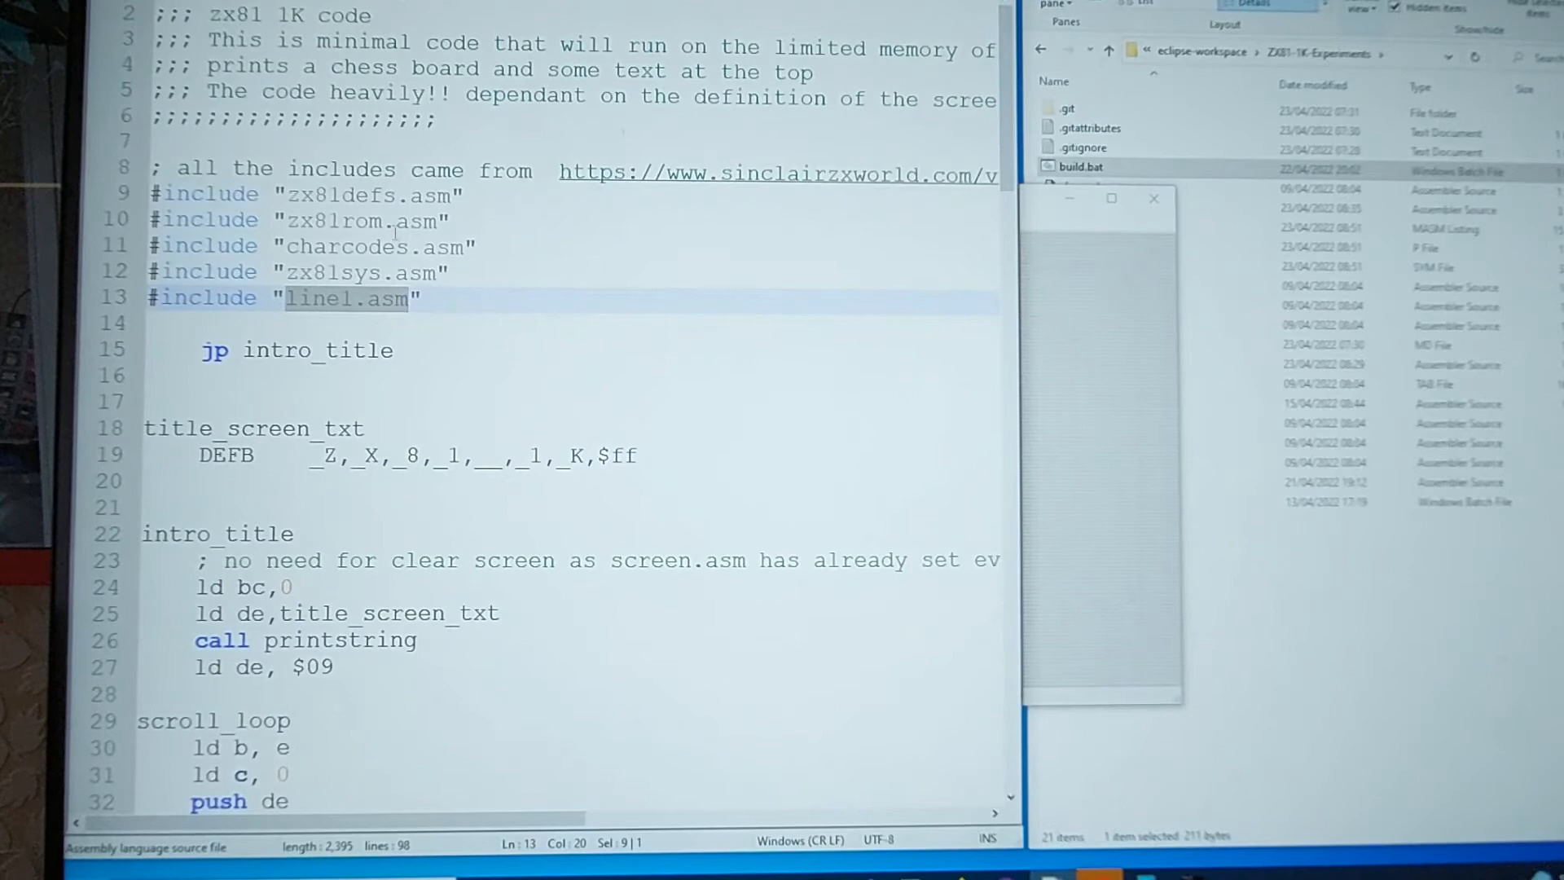
{"action": "scroll", "scroll_direction": "down", "scroll_amount": 3}
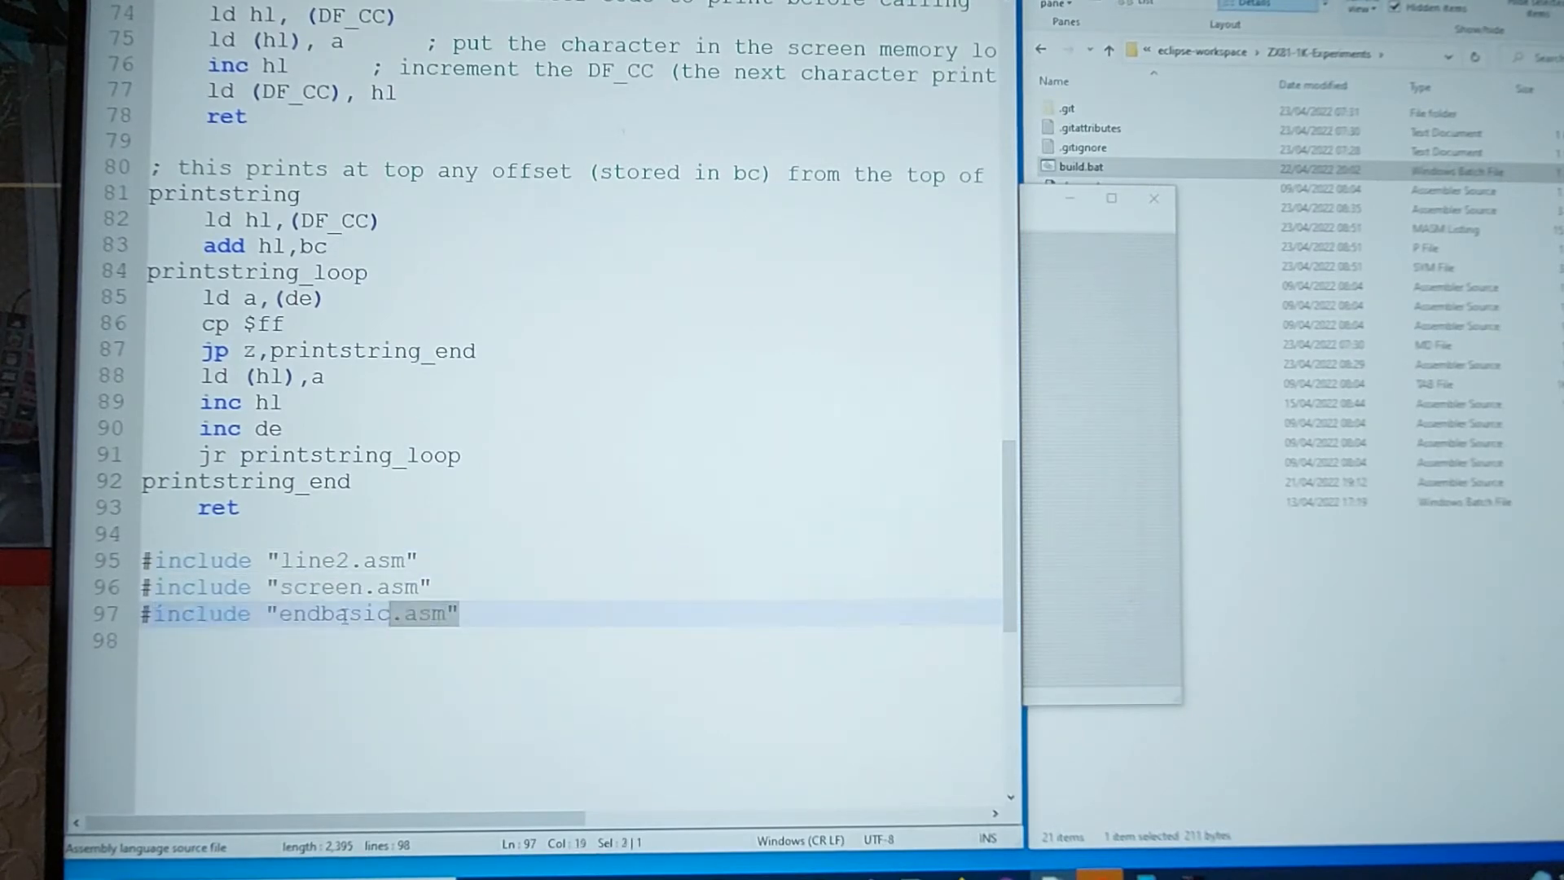
{"action": "double_click", "coordinate": [320, 586]}
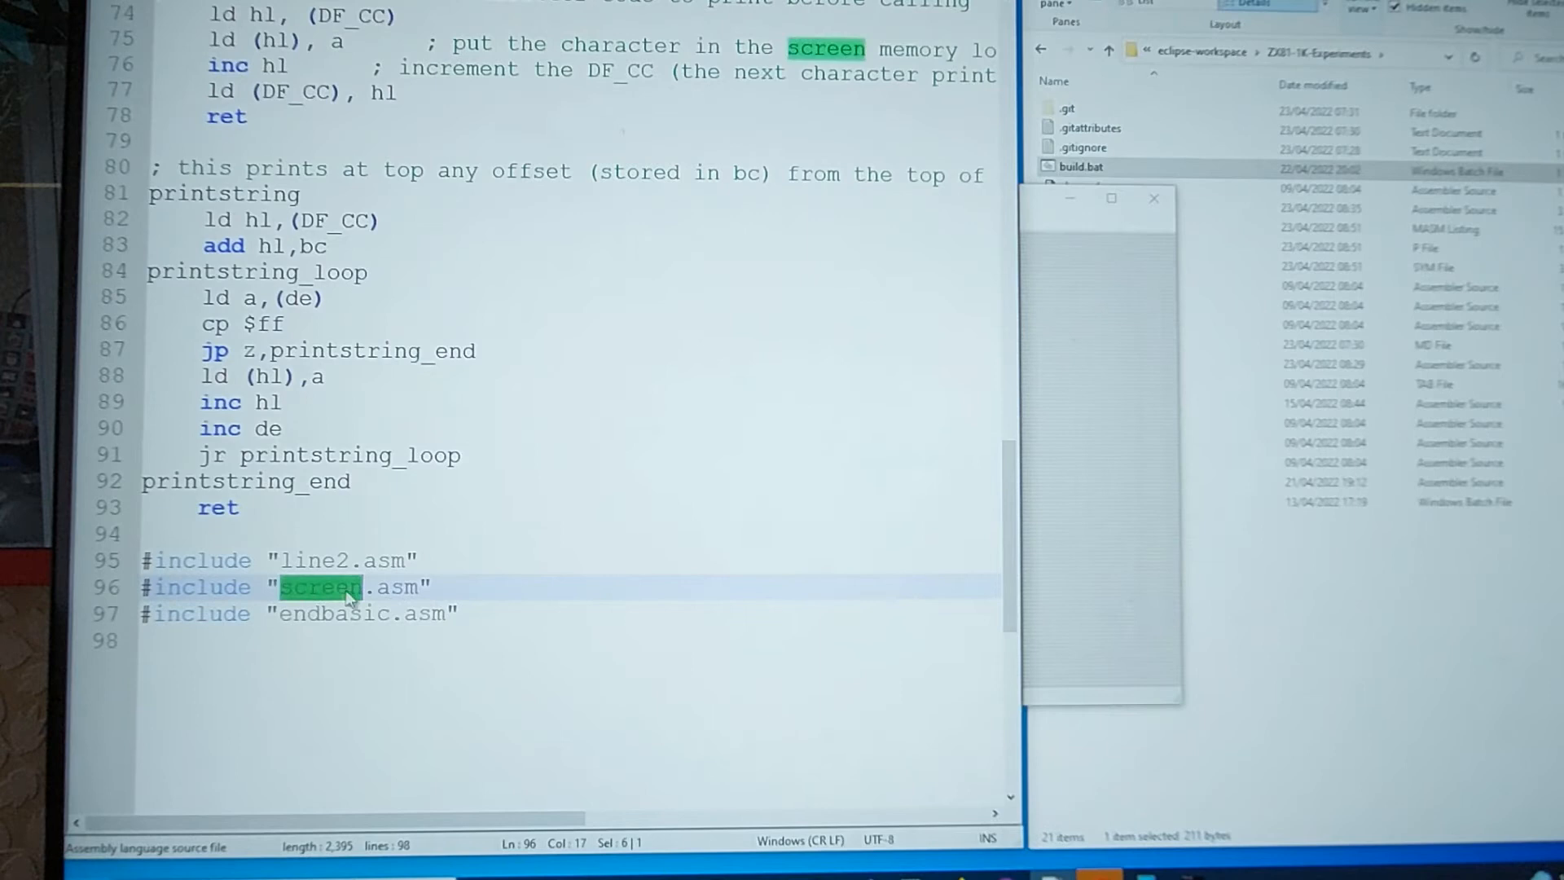